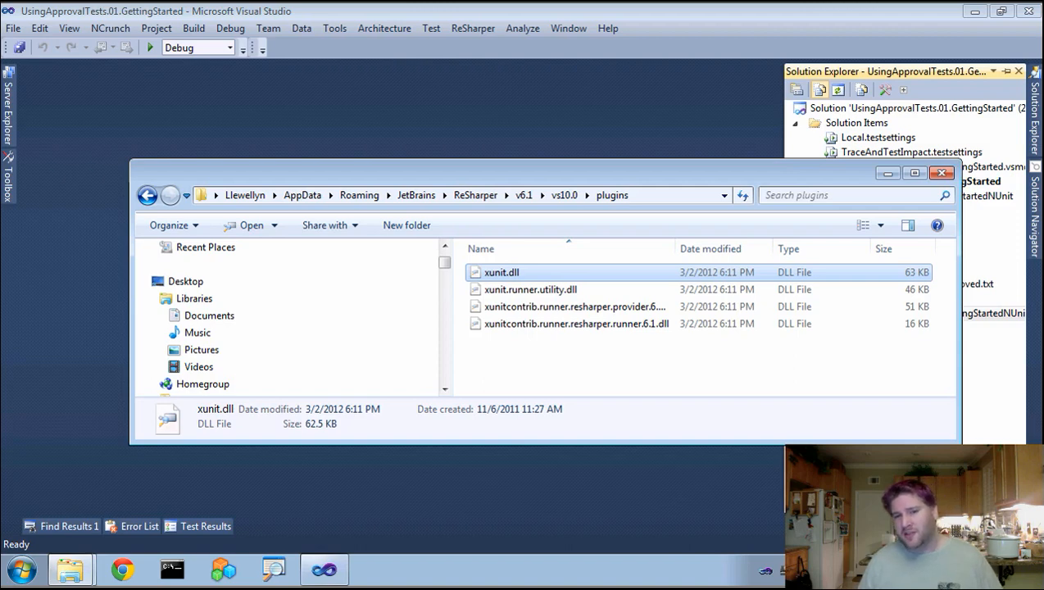
pyautogui.moveTo(46, 373)
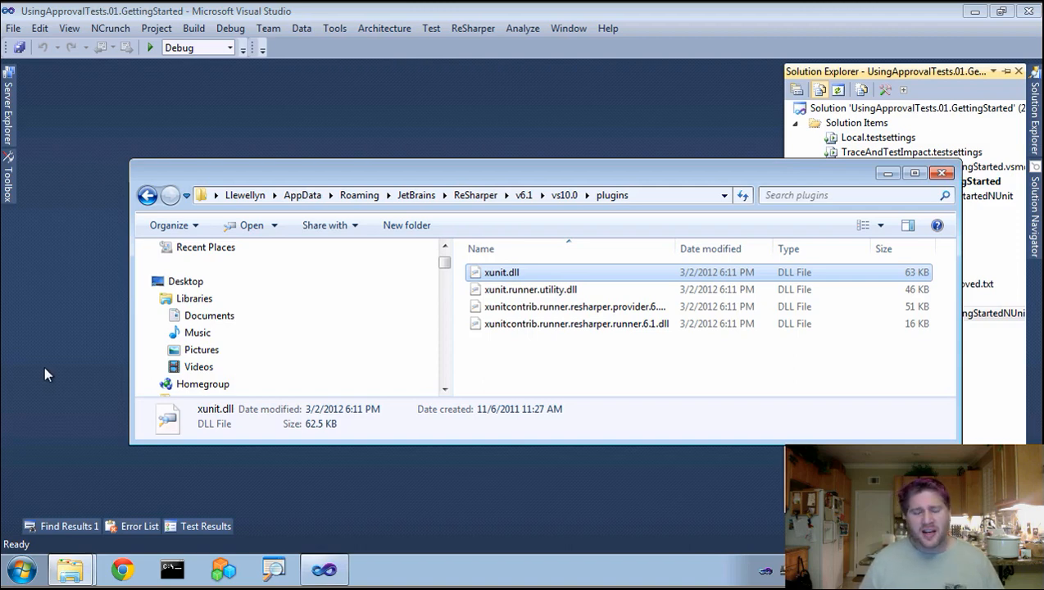
pyautogui.moveTo(45, 359)
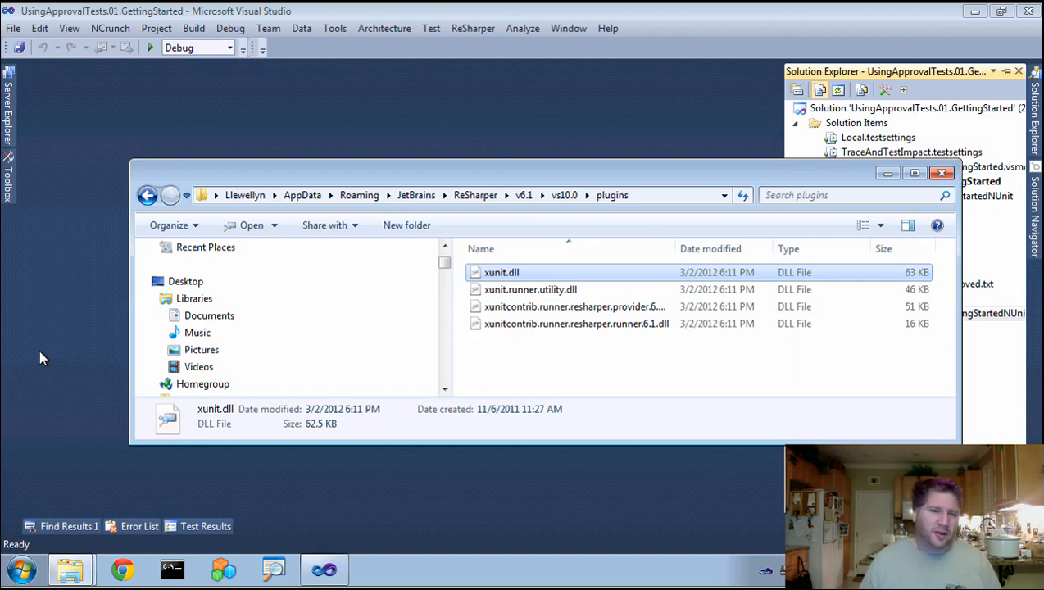
pyautogui.moveTo(225, 476)
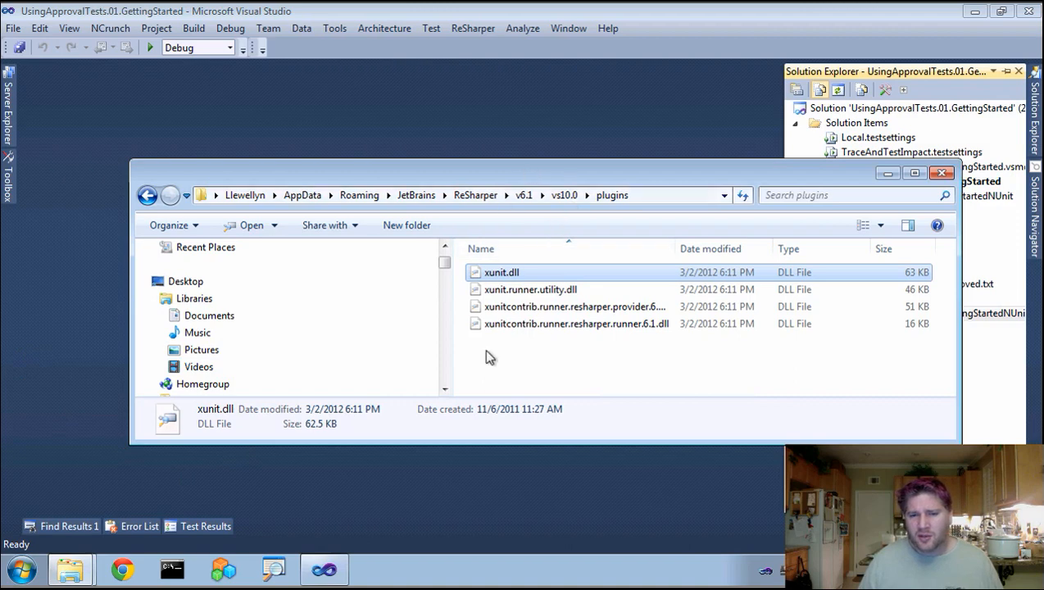
pyautogui.moveTo(494, 286)
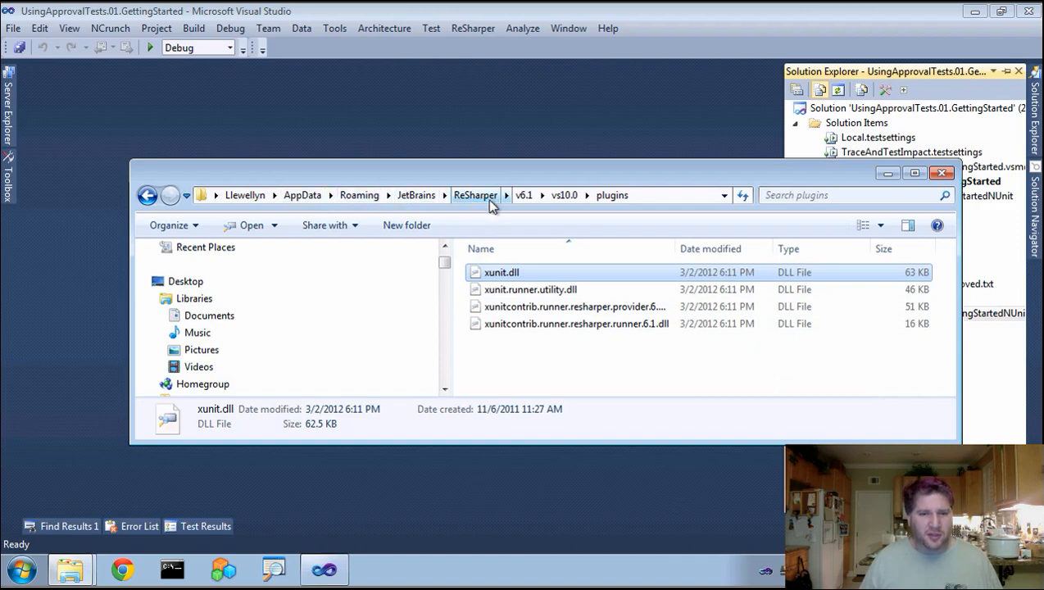
pyautogui.moveTo(613, 271)
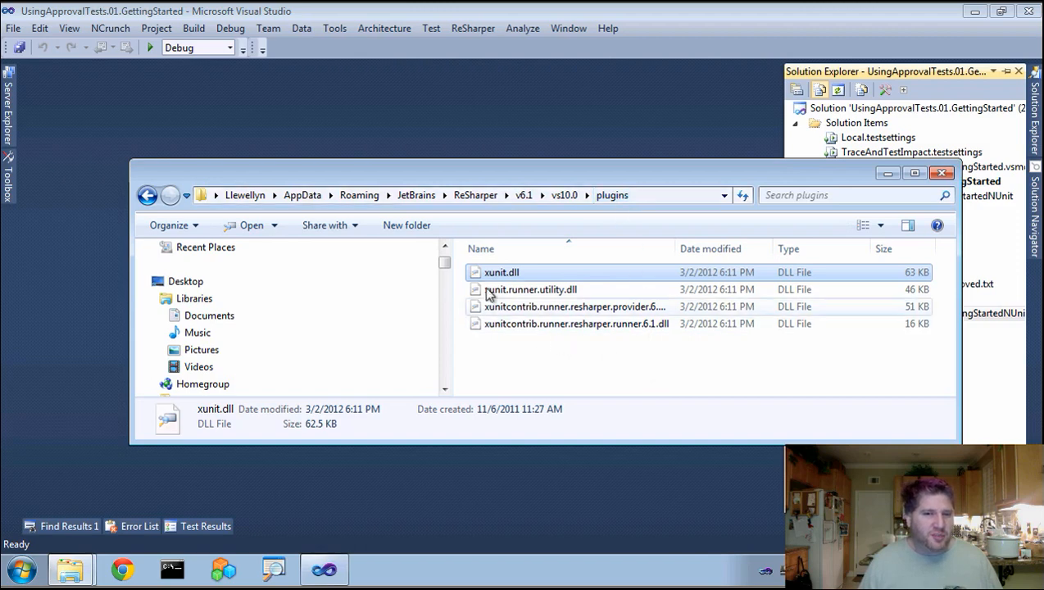
pyautogui.moveTo(502, 273)
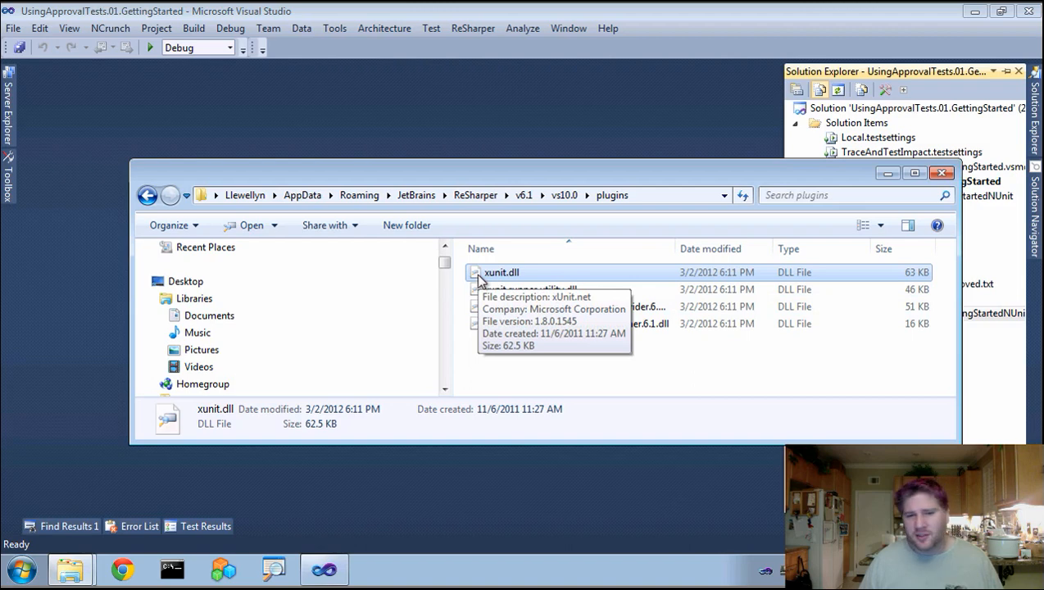
# Review xunit.dll's General properties in Explorer, then cancel without changes and return to Visual Studio
pyautogui.rightClick(502, 272)
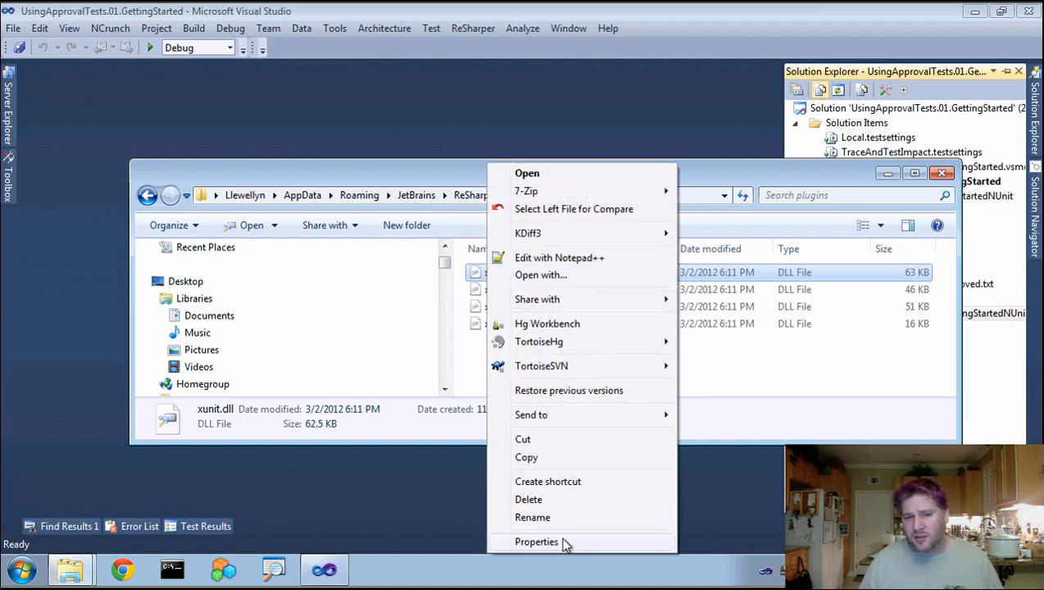
pyautogui.click(536, 542)
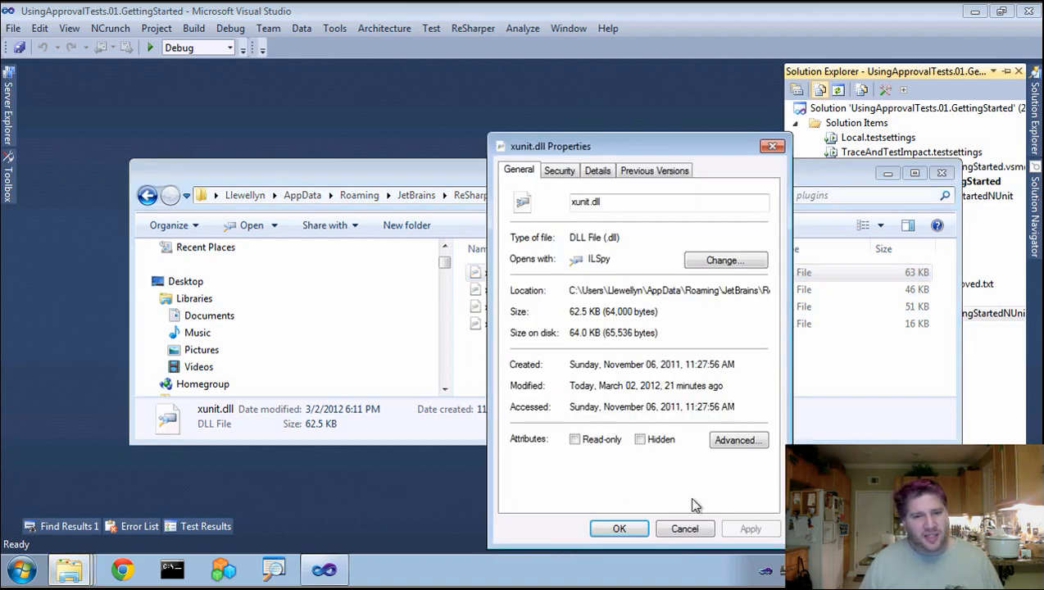
pyautogui.moveTo(672, 516)
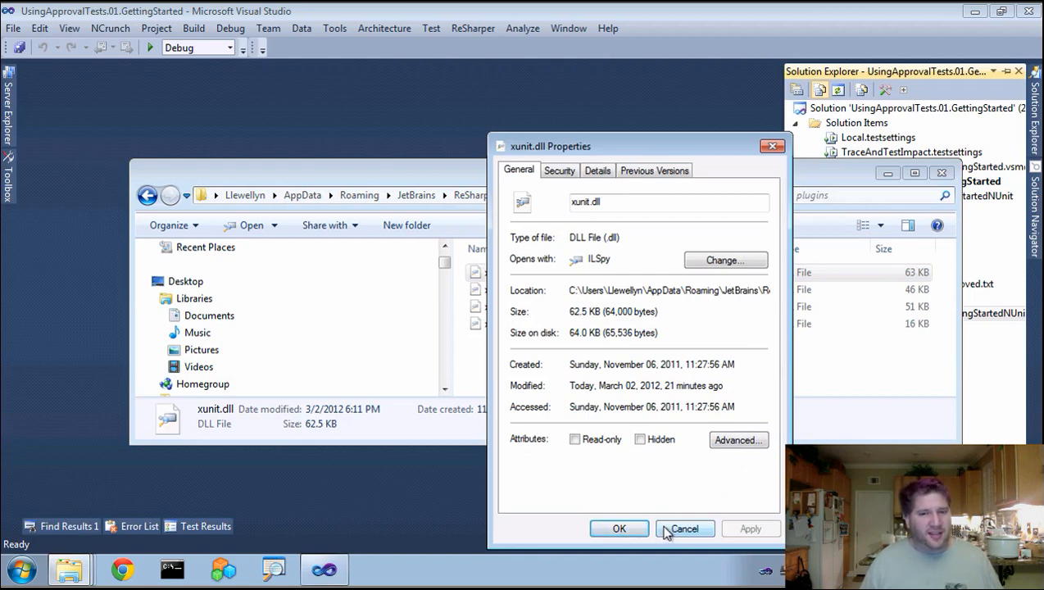
pyautogui.click(684, 529)
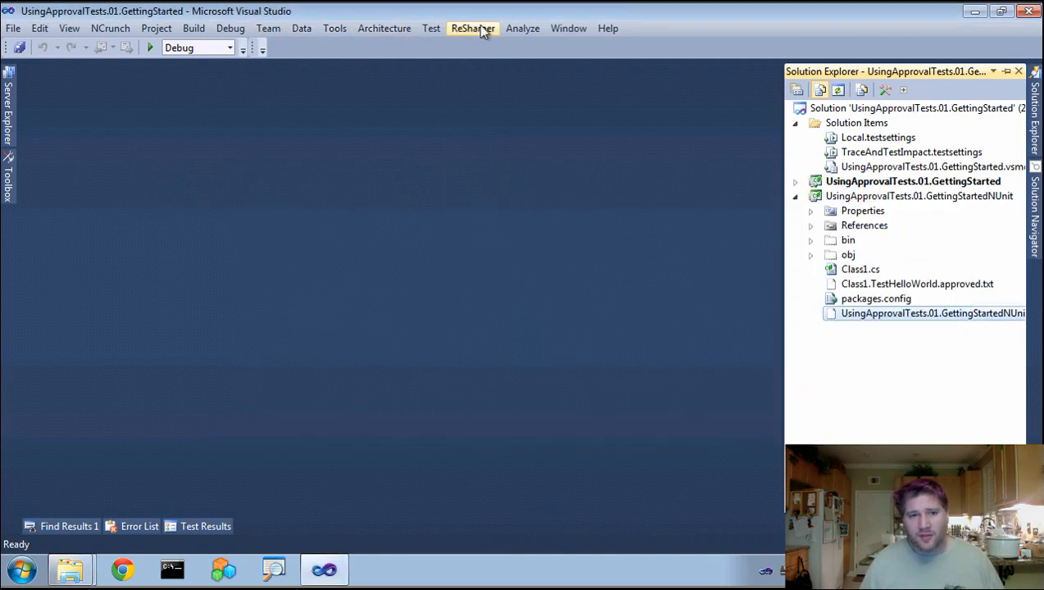
pyautogui.click(473, 27)
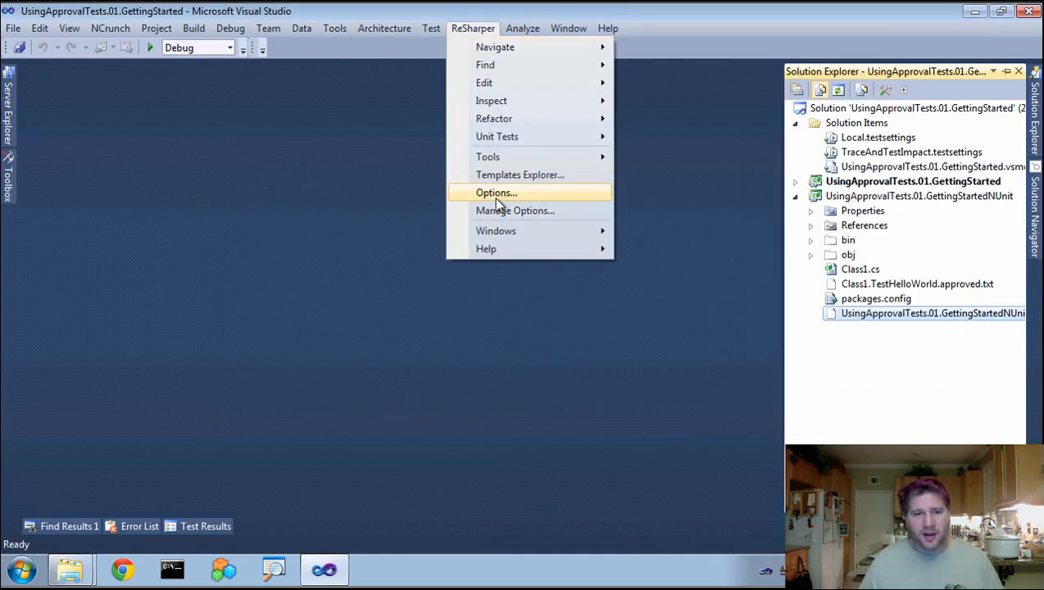
pyautogui.click(495, 193)
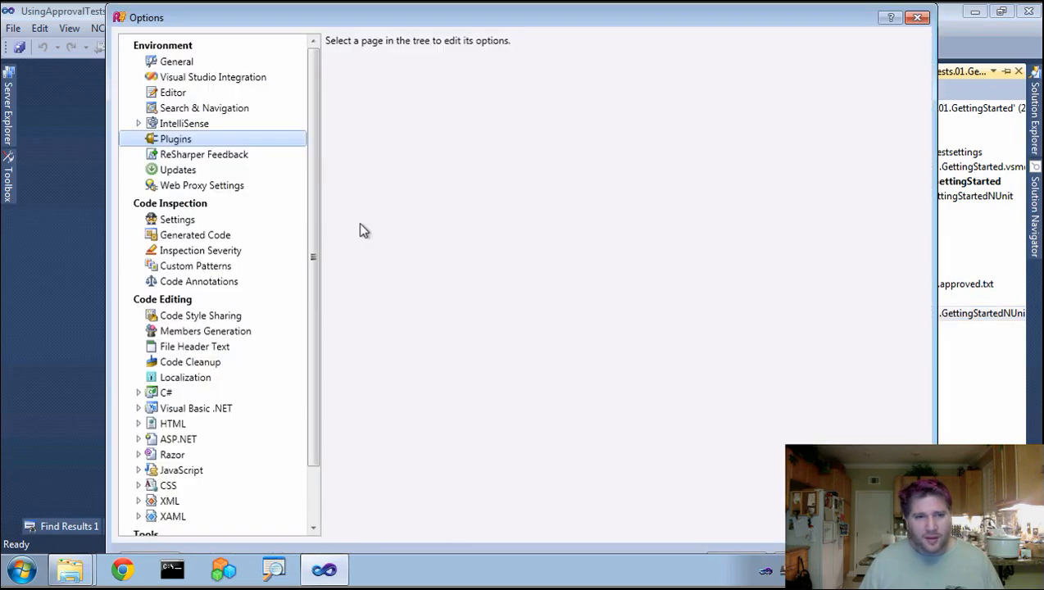
pyautogui.click(175, 139)
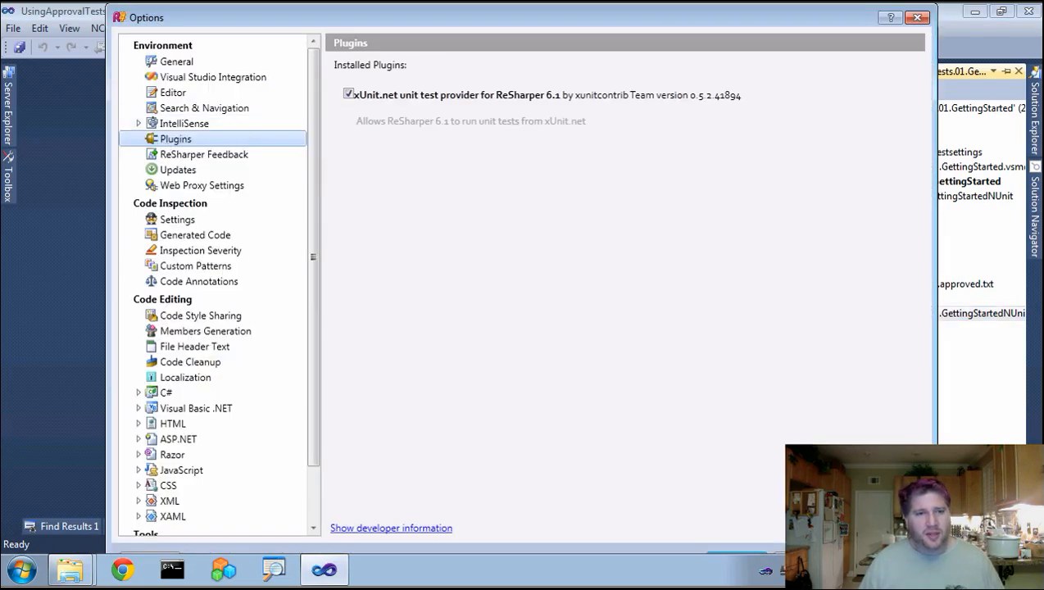
pyautogui.moveTo(923, 33)
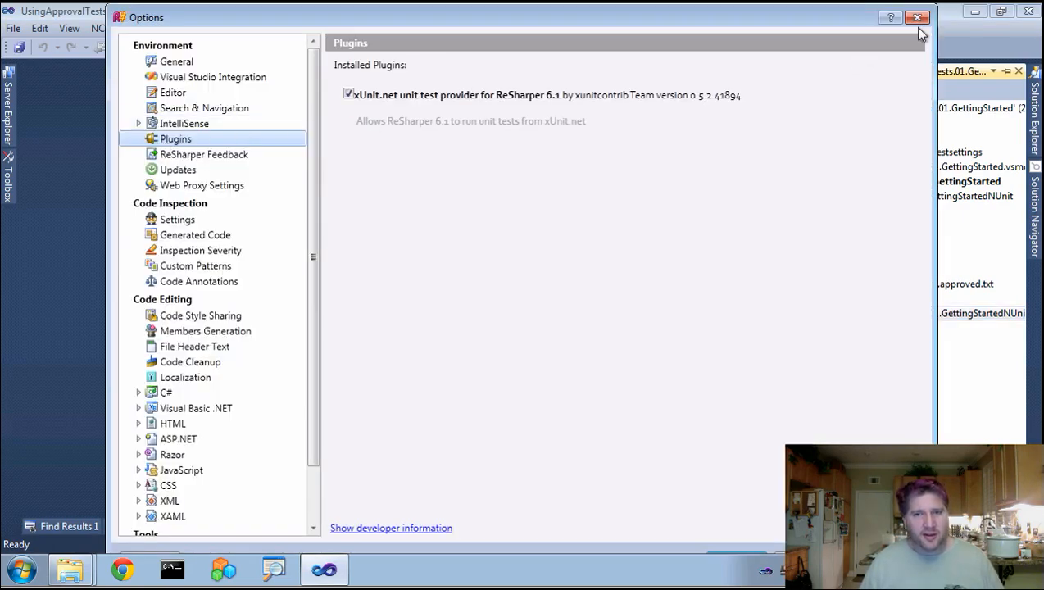
pyautogui.click(917, 17)
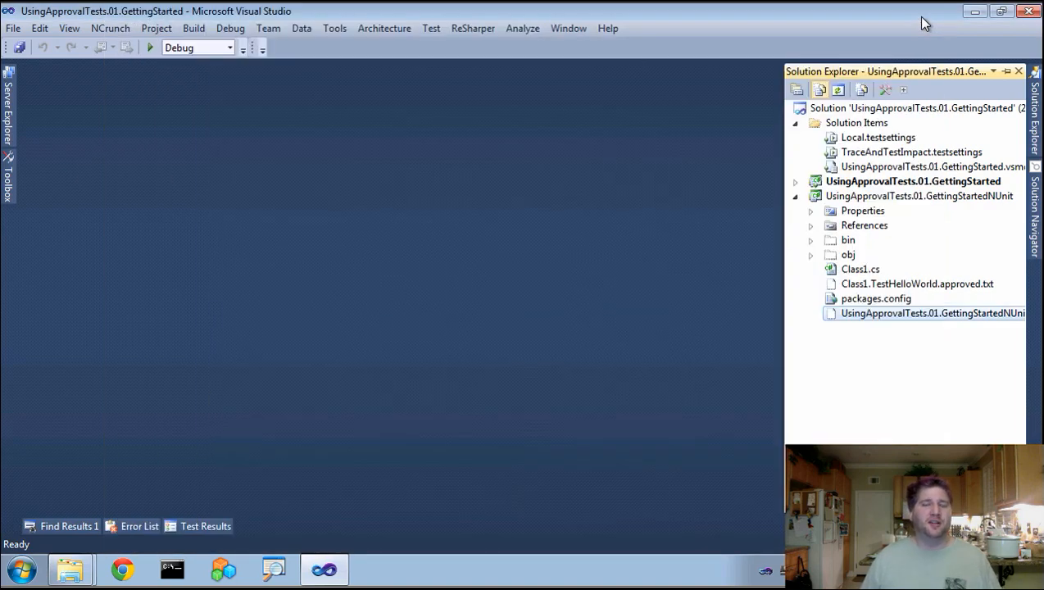
pyautogui.moveTo(778, 340)
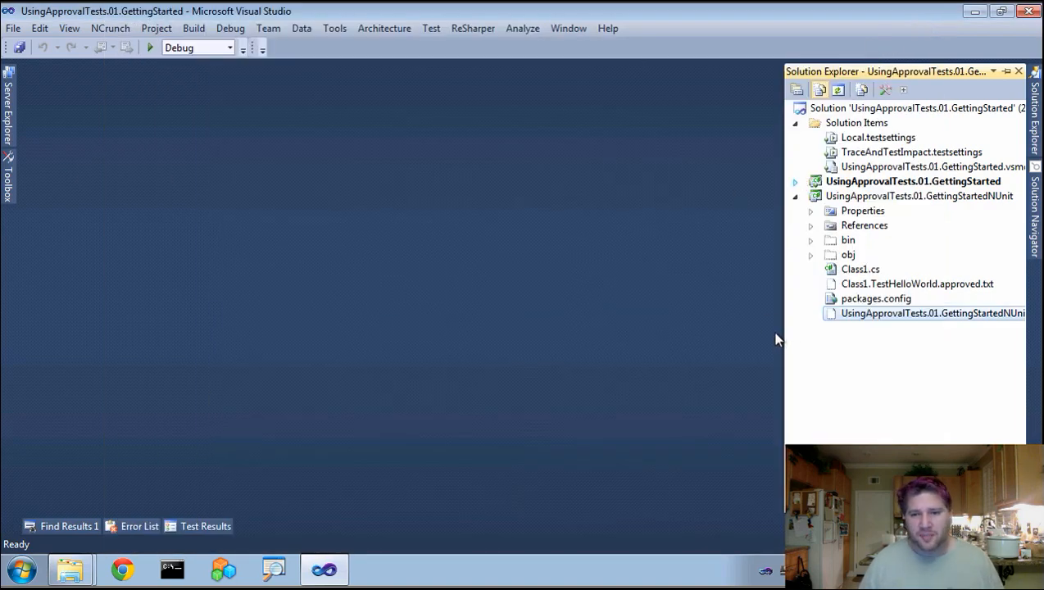
# Add a Class Library project named UsingApprovalTests.01.GettingStartedXunit to the solution
pyautogui.click(795, 196)
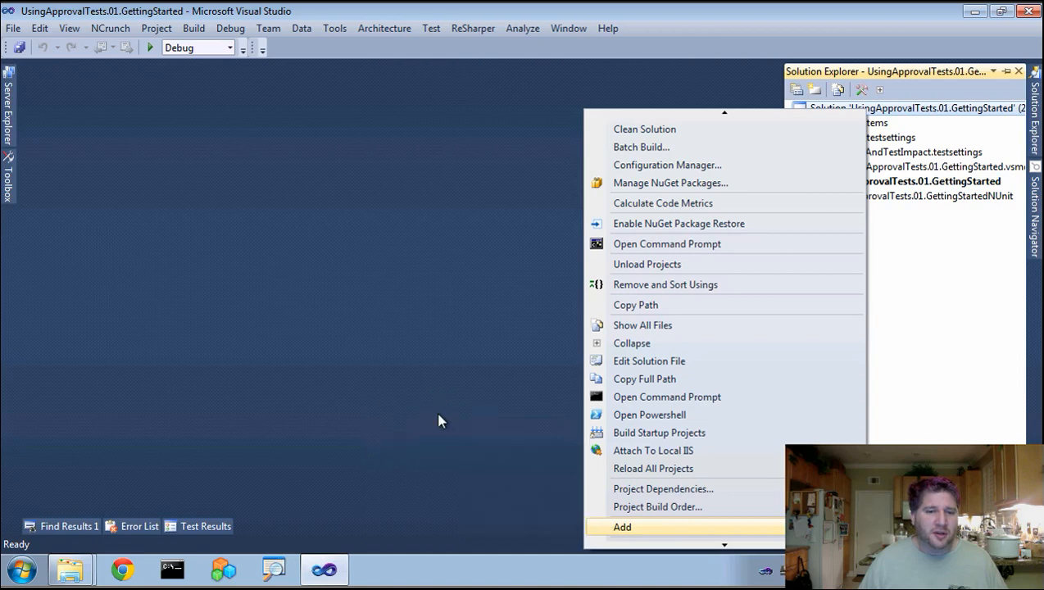
pyautogui.click(622, 527)
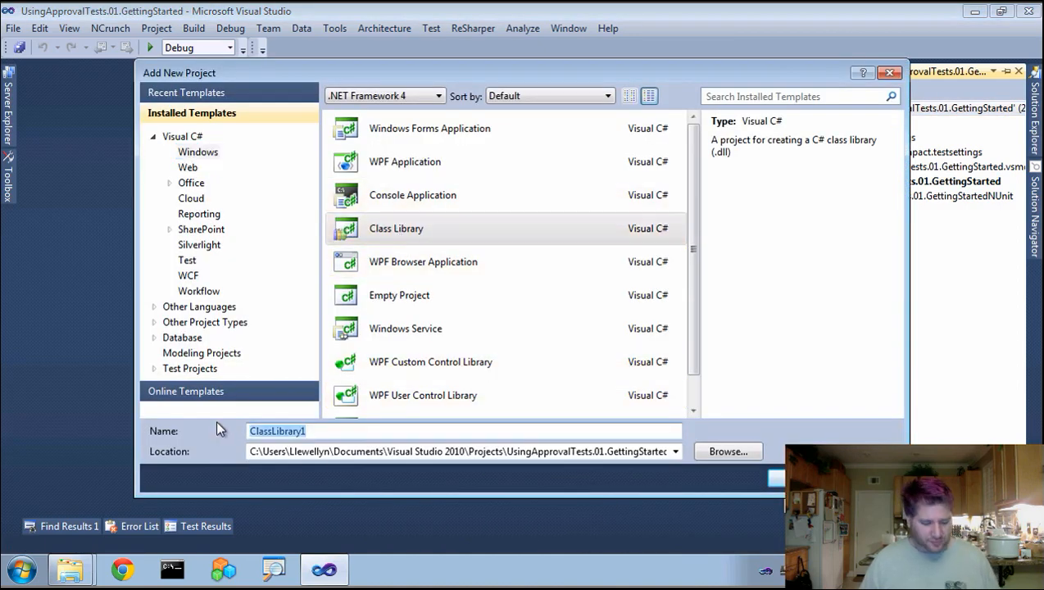
pyautogui.write('UsingApprovalTests.01.GettingStartedX')
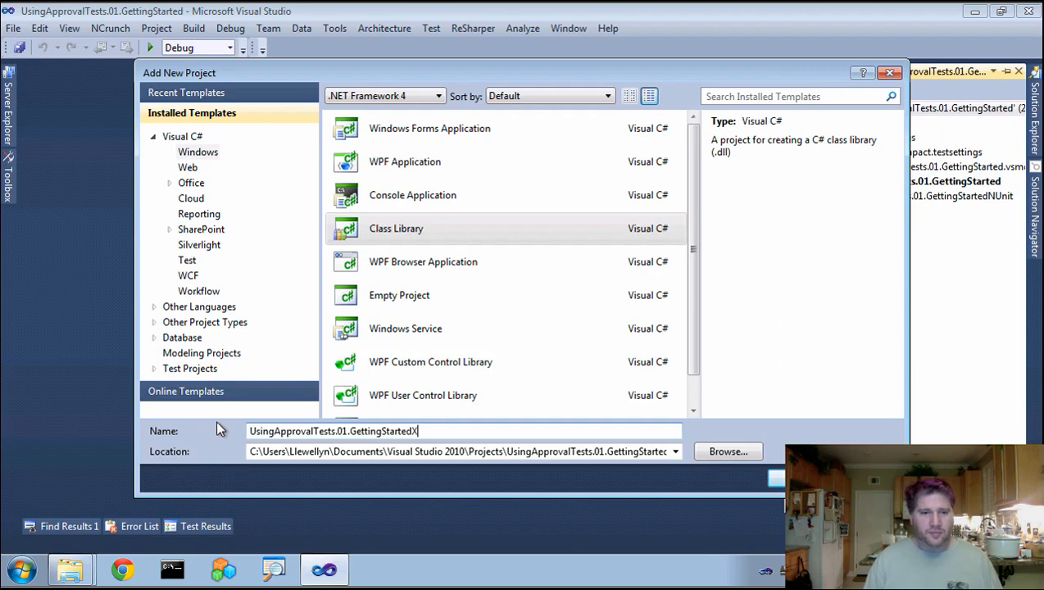
pyautogui.write('unit')
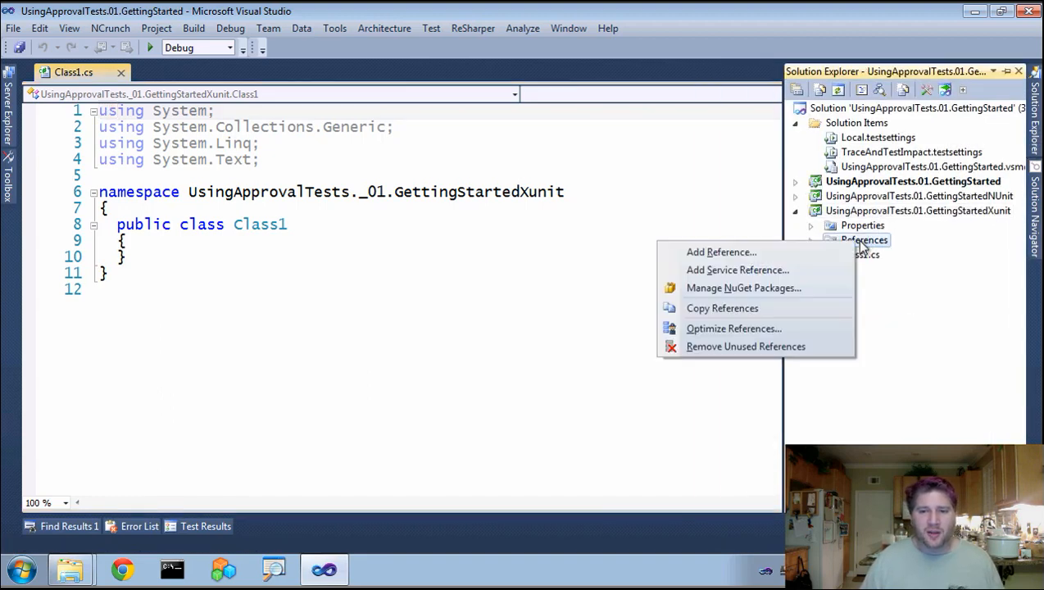
pyautogui.click(743, 288)
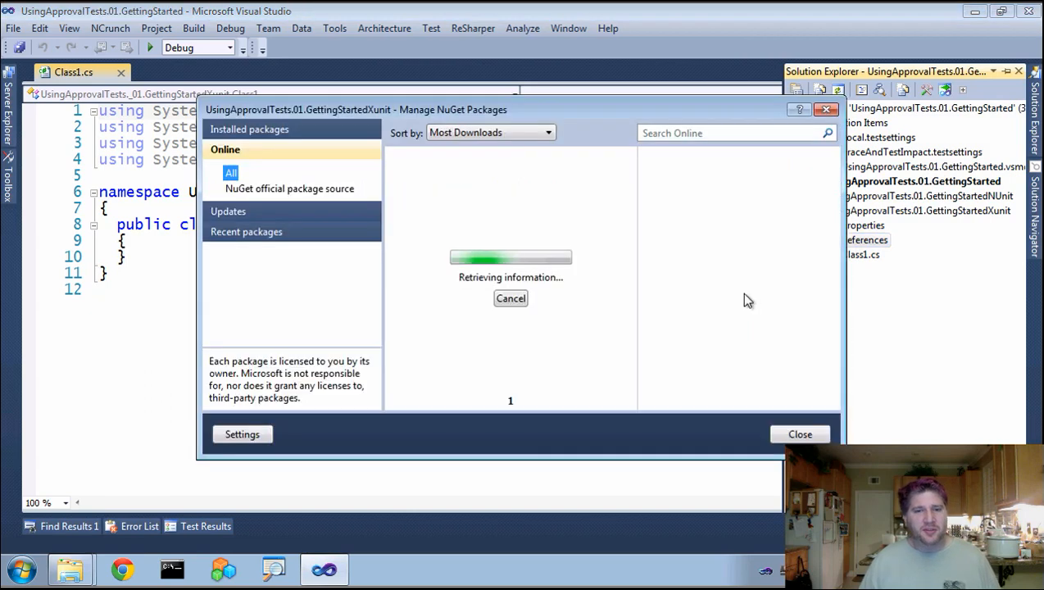
pyautogui.moveTo(271, 232)
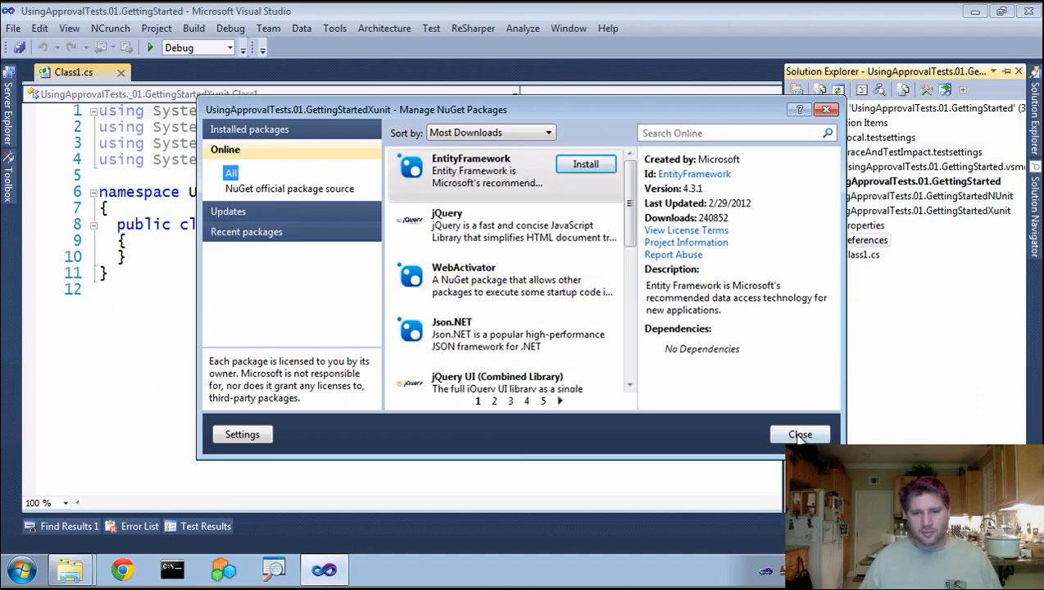
pyautogui.click(800, 435)
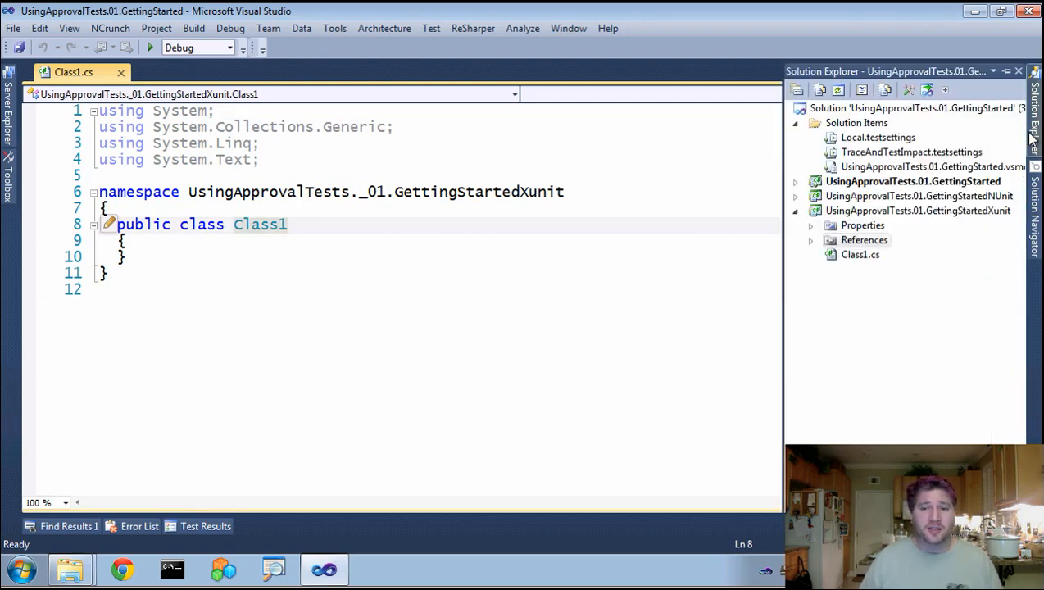
# Install the xunit and Approval Tests NuGet packages into the xUnit project
pyautogui.rightClick(864, 239)
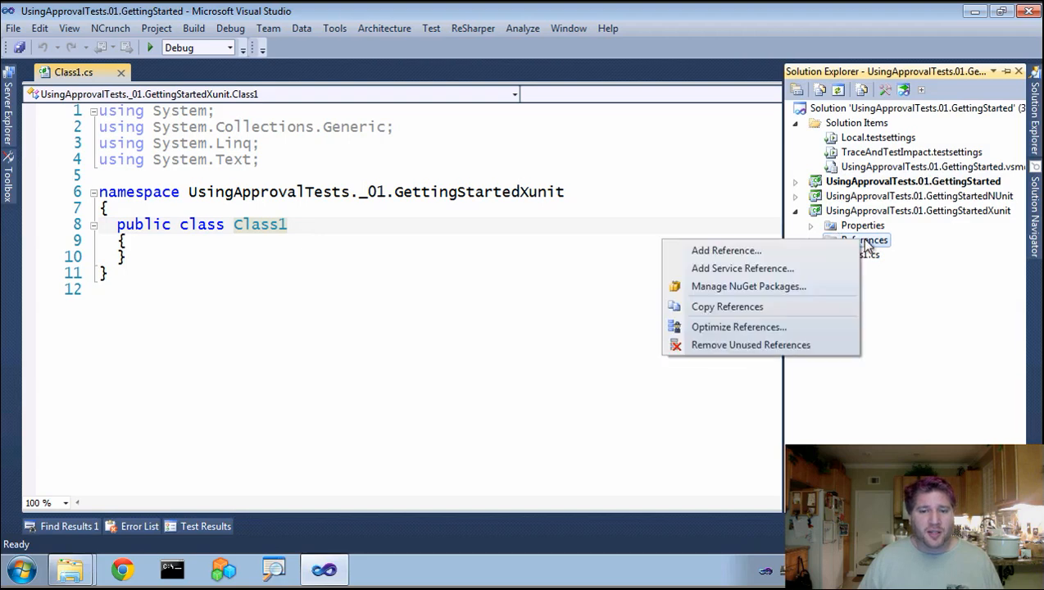
pyautogui.click(748, 286)
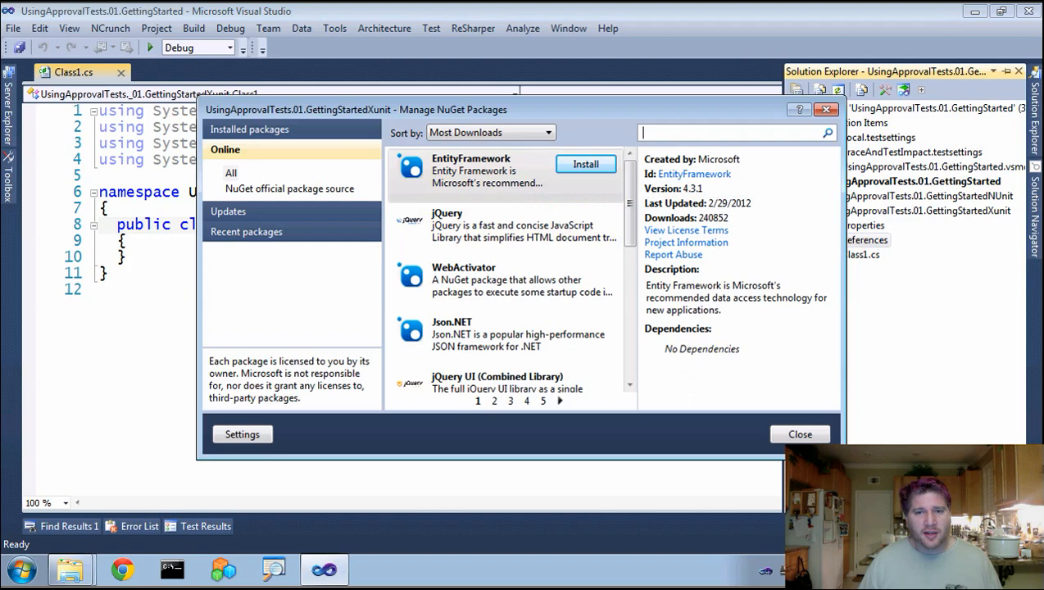
pyautogui.write('xunit')
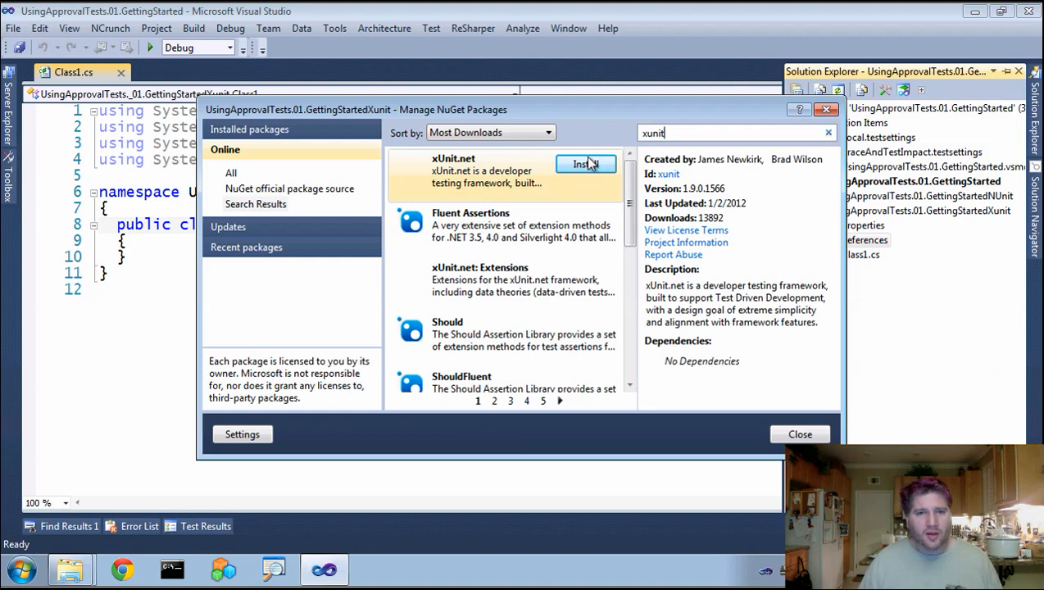
pyautogui.click(585, 164)
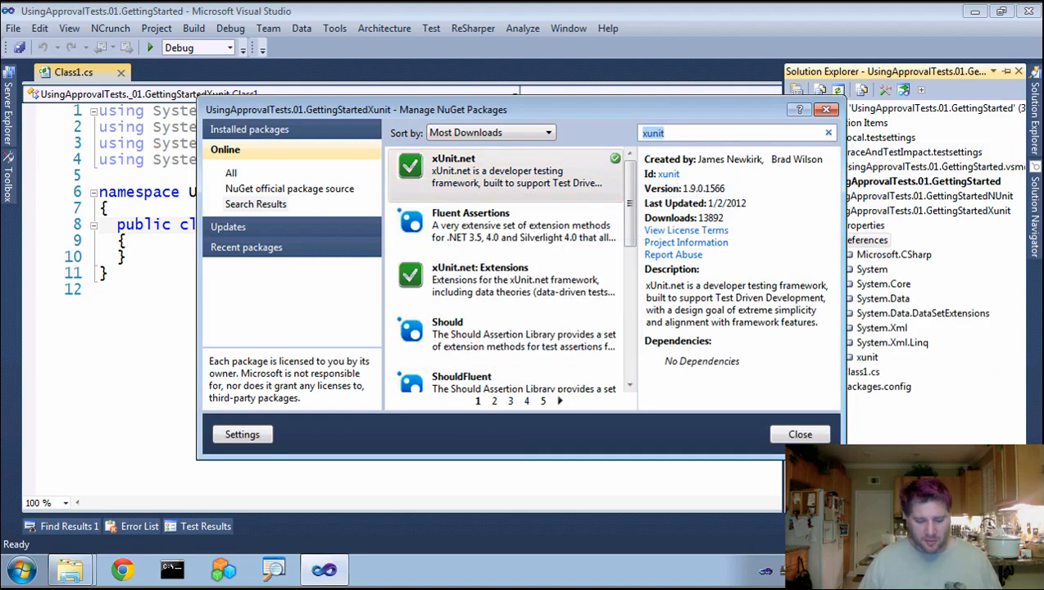
pyautogui.write('approvaltests')
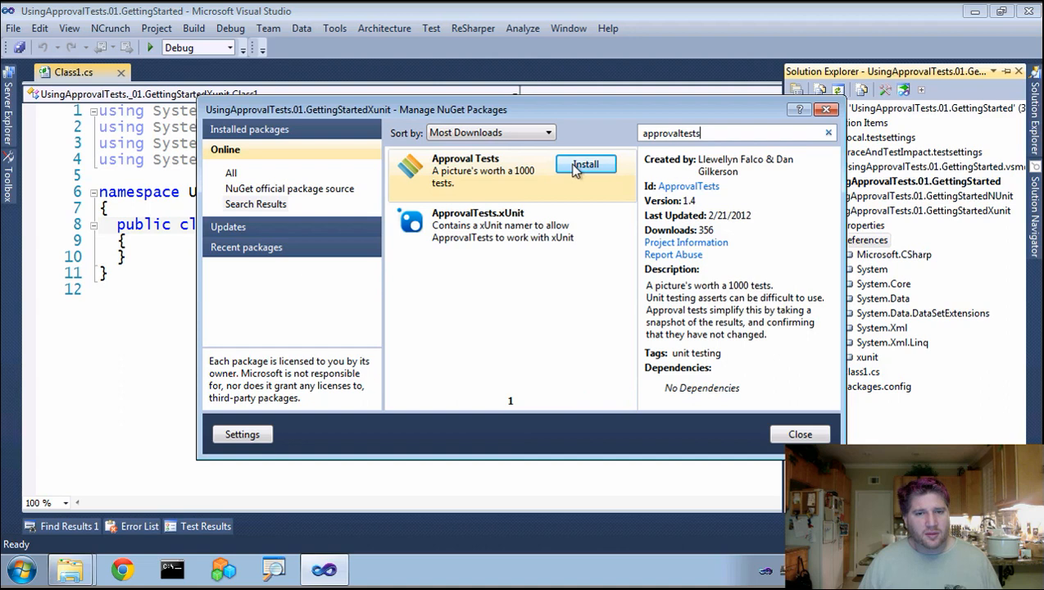
pyautogui.click(585, 164)
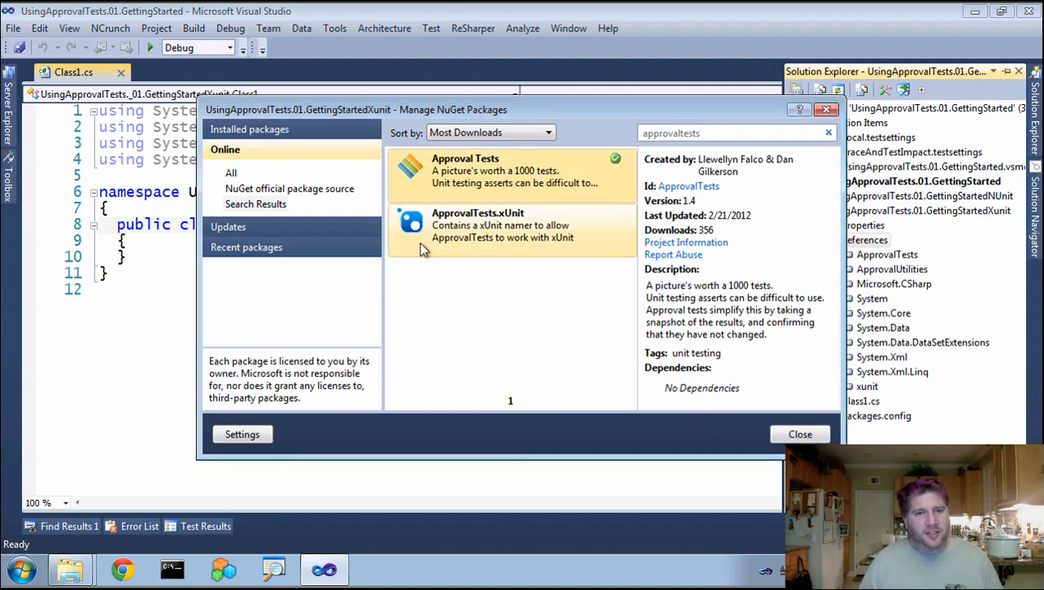
pyautogui.moveTo(512, 225)
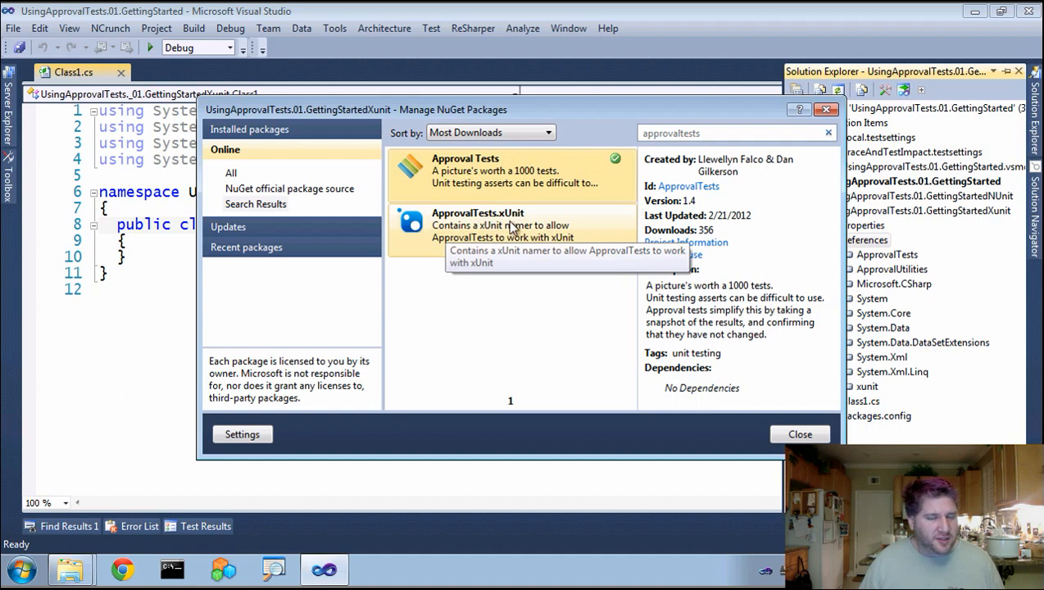
pyautogui.moveTo(522, 298)
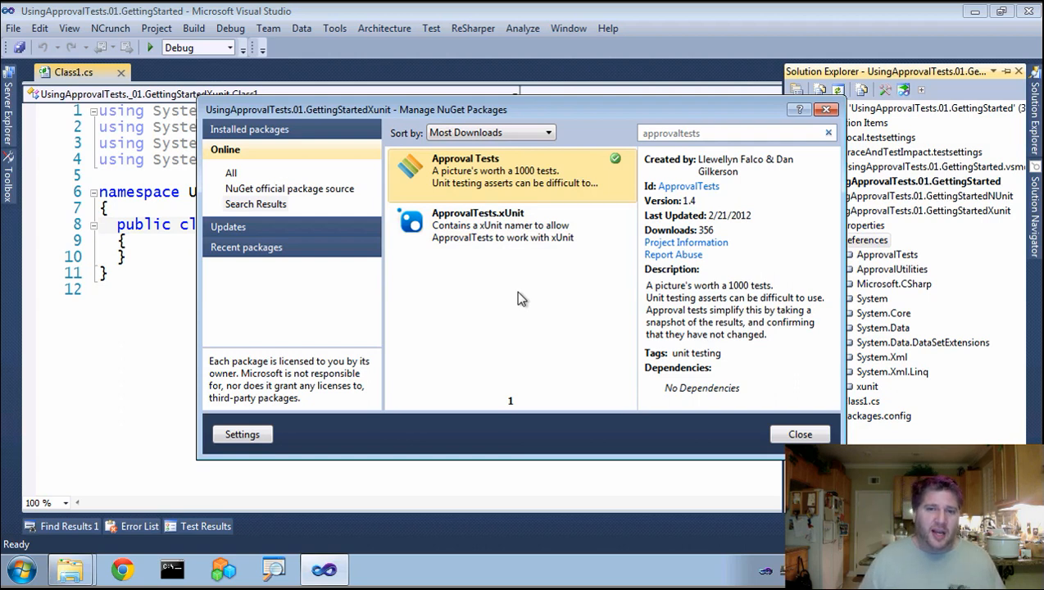
pyautogui.moveTo(496, 289)
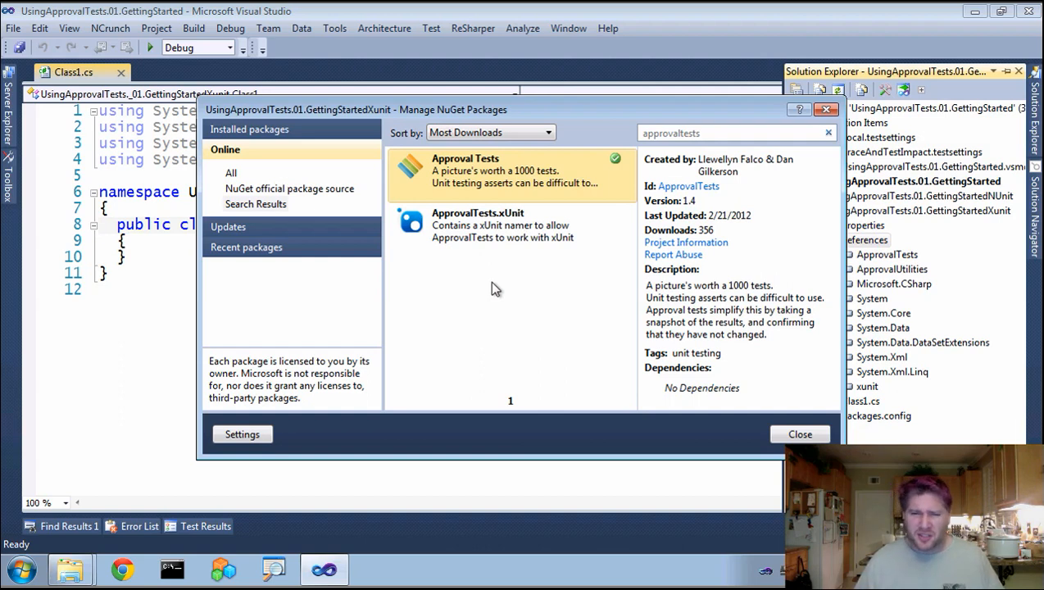
pyautogui.moveTo(469, 279)
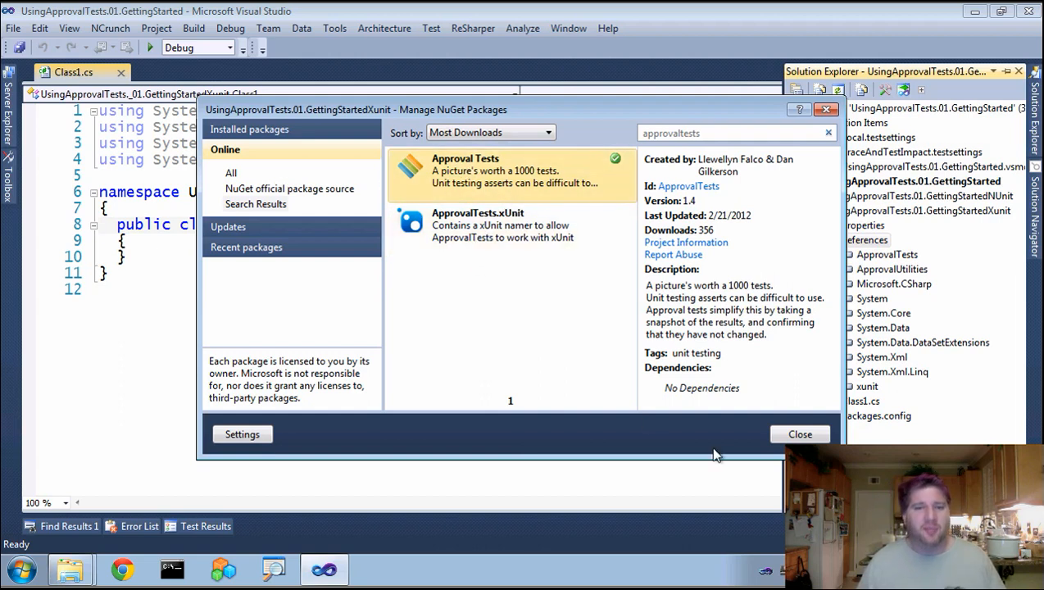
# Close the package manager and inspect the ApprovalTests and ApprovalUtilities references
pyautogui.click(799, 434)
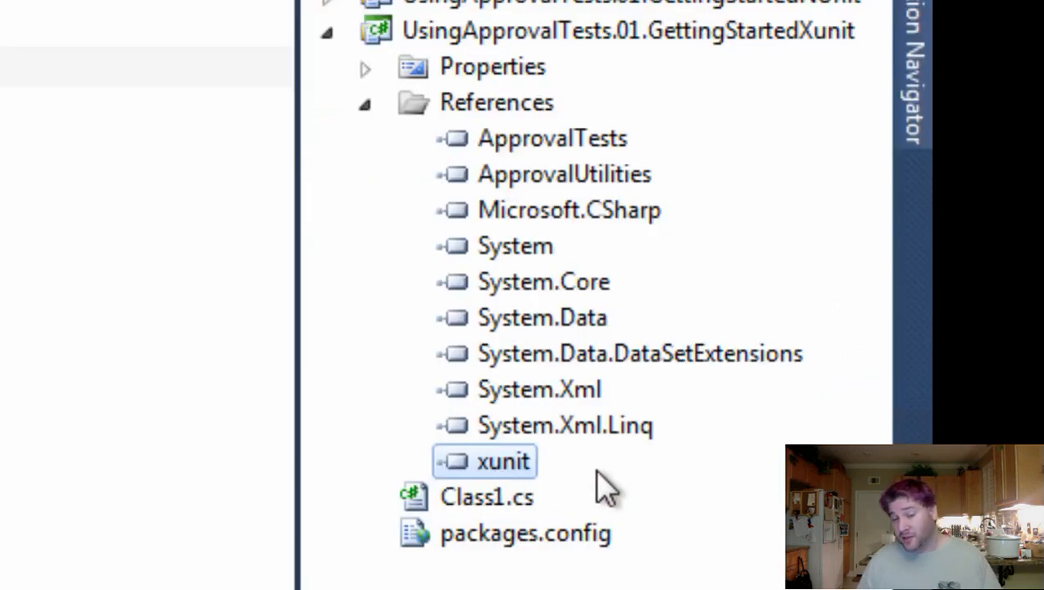
pyautogui.click(552, 138)
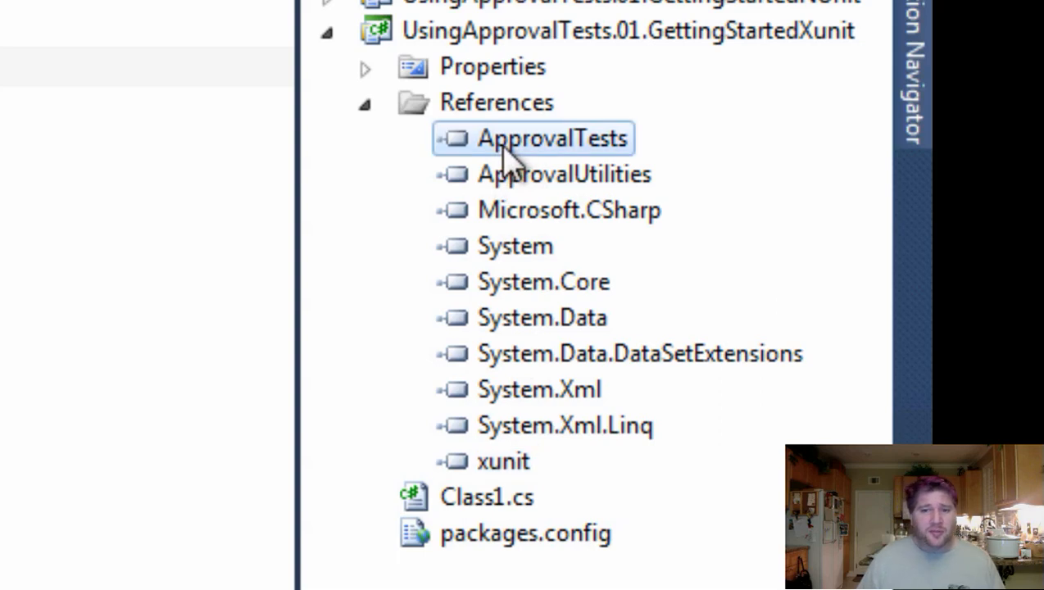
pyautogui.moveTo(504, 168)
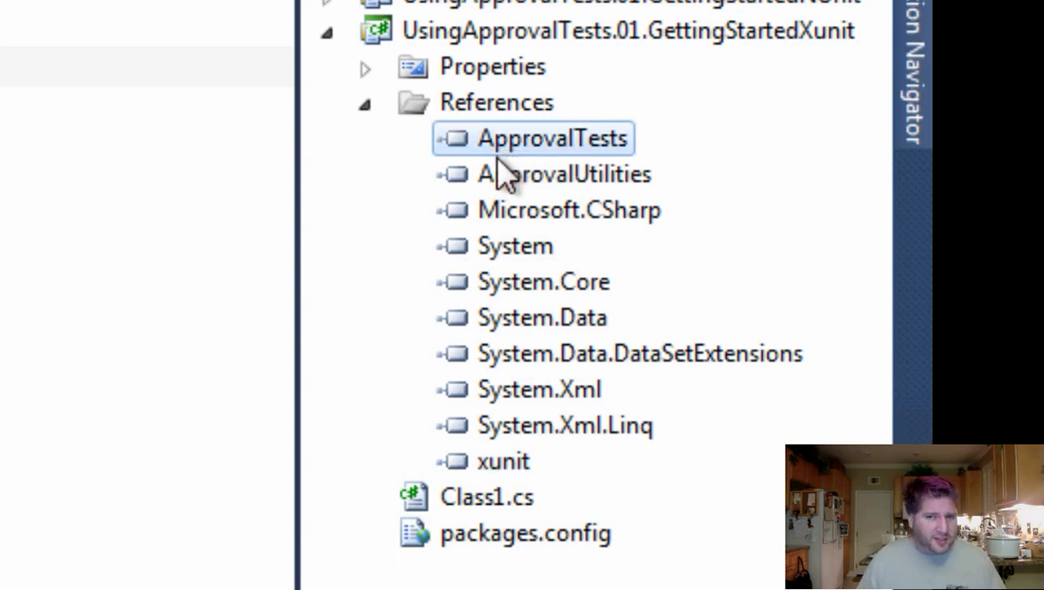
pyautogui.moveTo(512, 180)
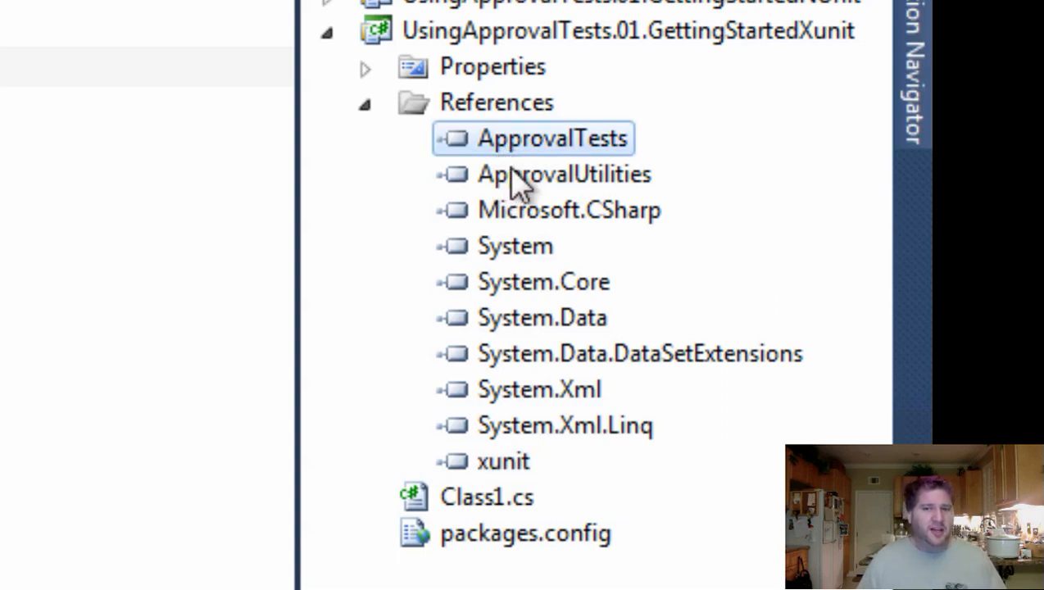
pyautogui.click(563, 174)
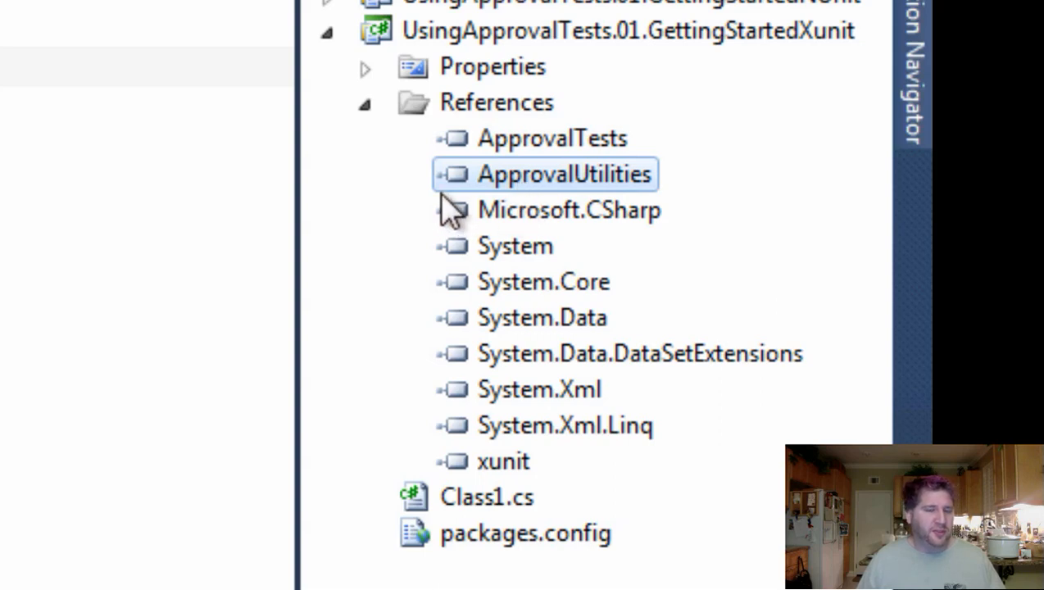
pyautogui.moveTo(434, 213)
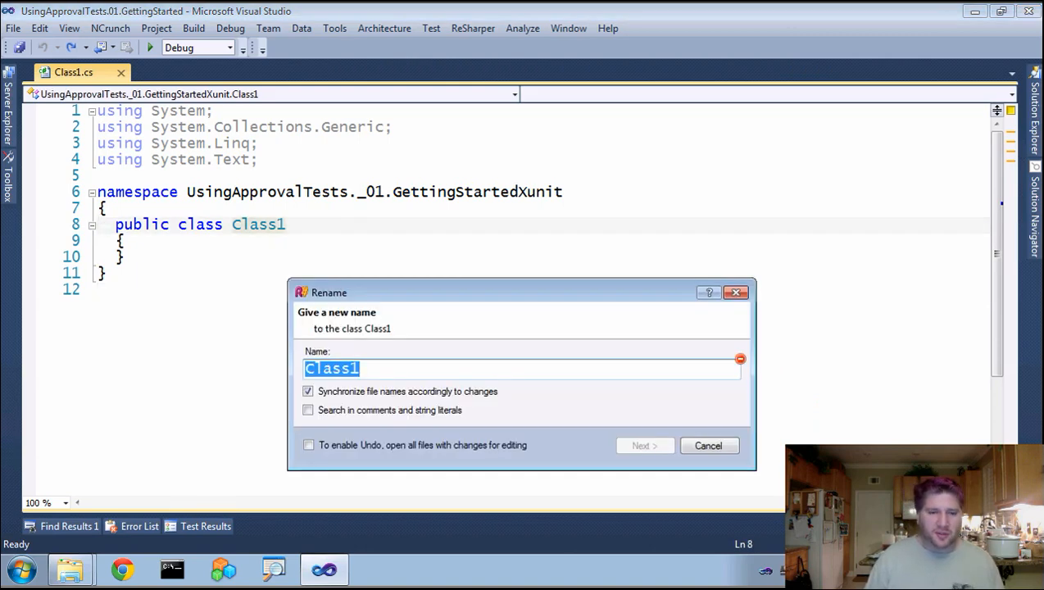
# Rename Class1 to SimpleApprovalTestClass, keeping the file name synchronized
pyautogui.write('T')
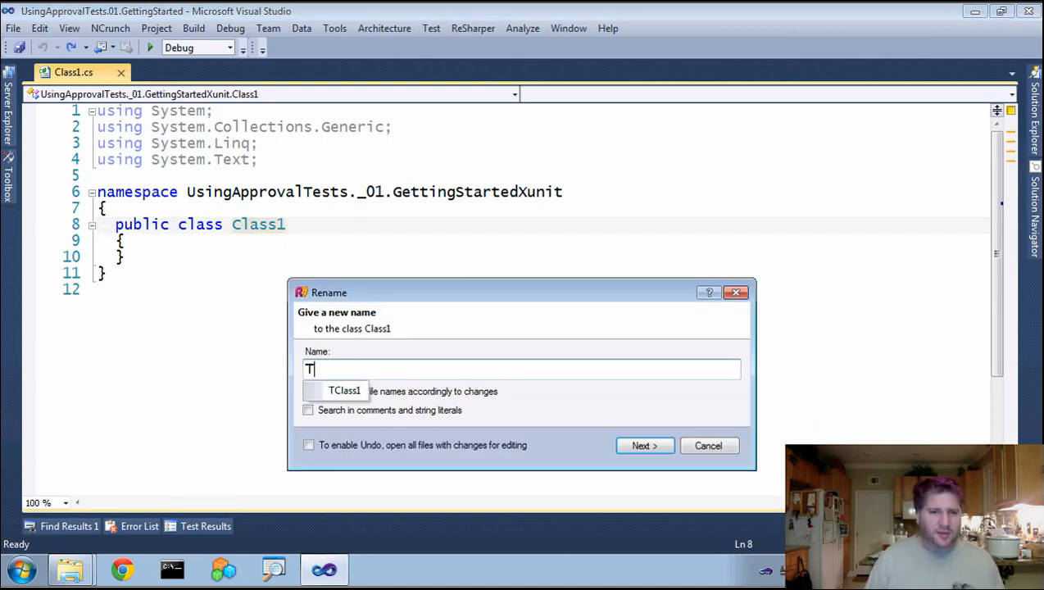
pyautogui.write('imple')
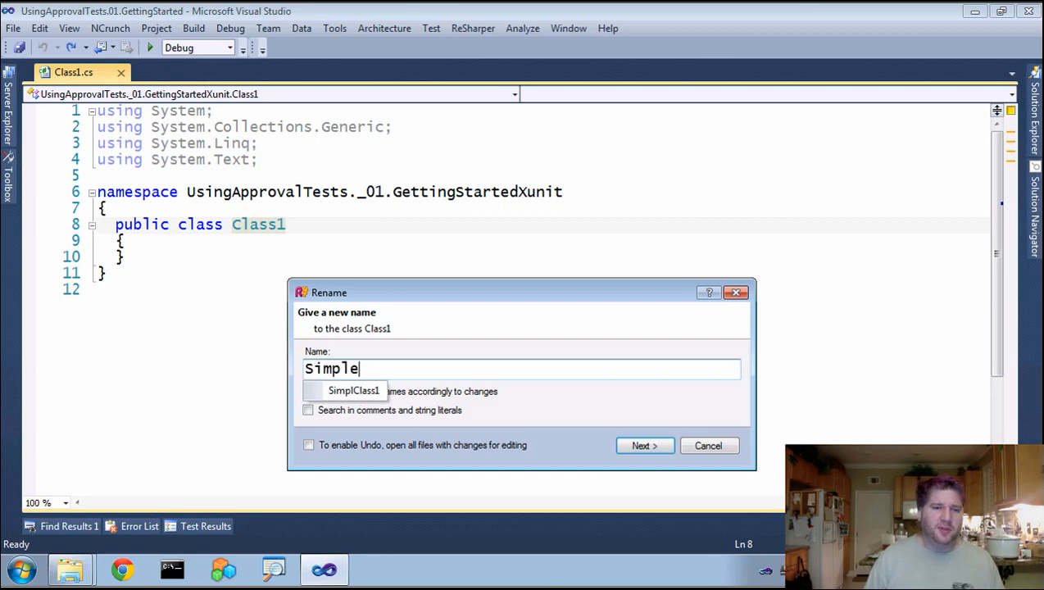
pyautogui.write('Approval')
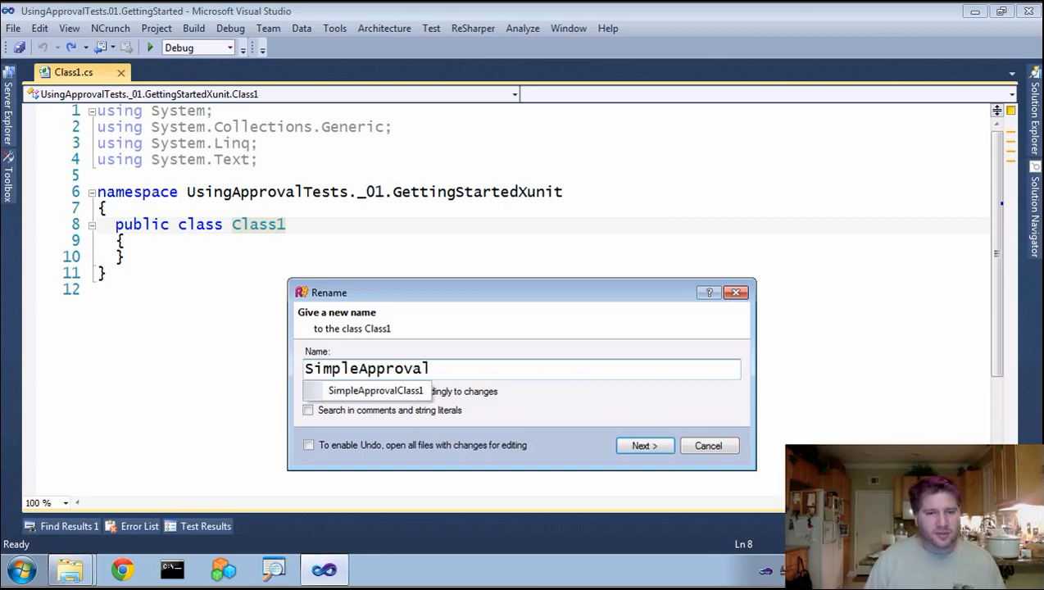
pyautogui.write('Test')
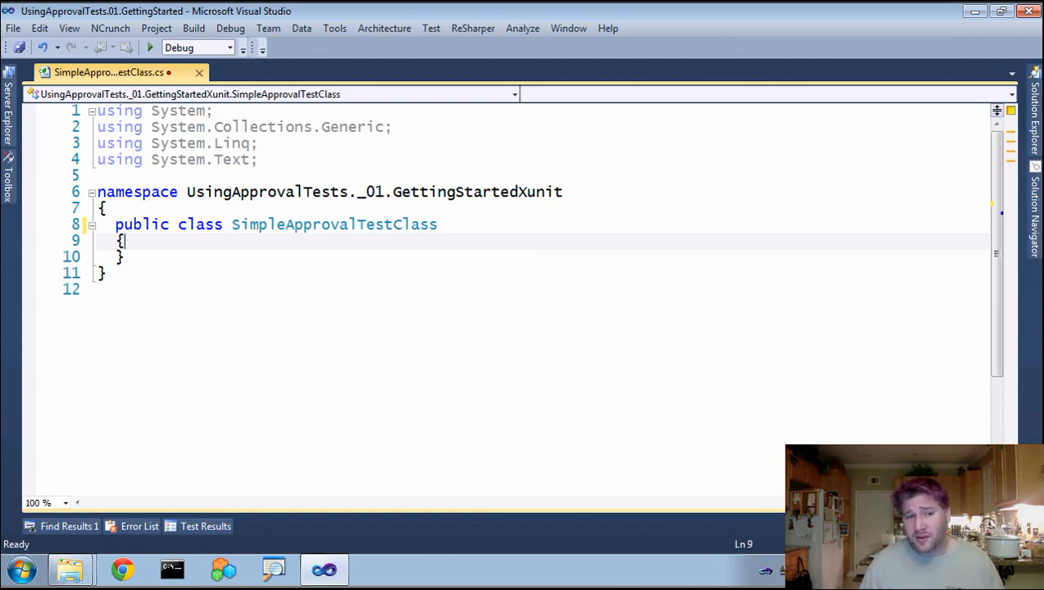
# Write a [Fact] test method public void ShouldSayHello() in the class
pyautogui.press('Return')
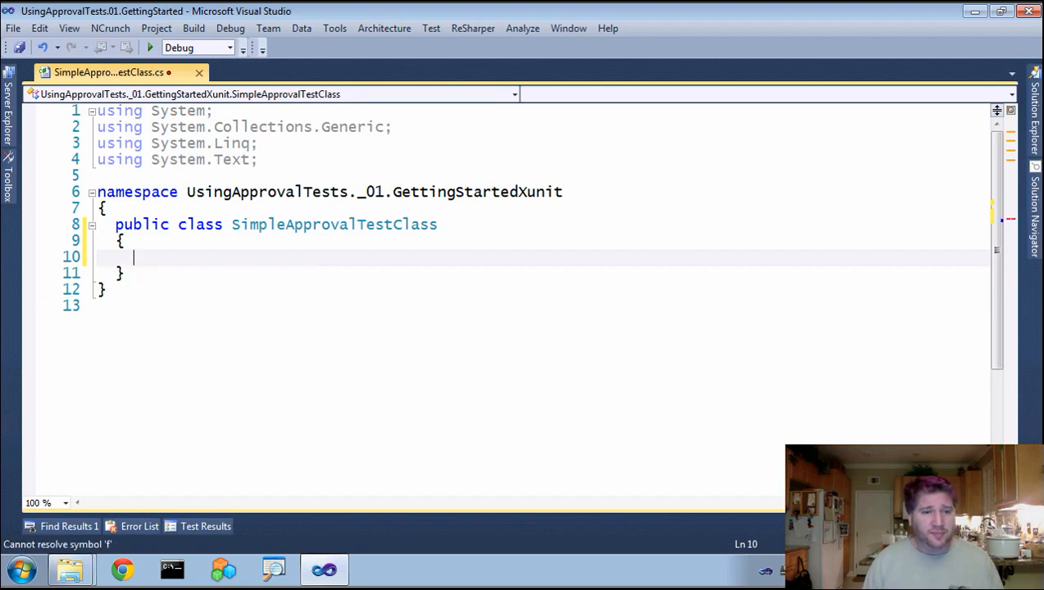
pyautogui.write('Fa')
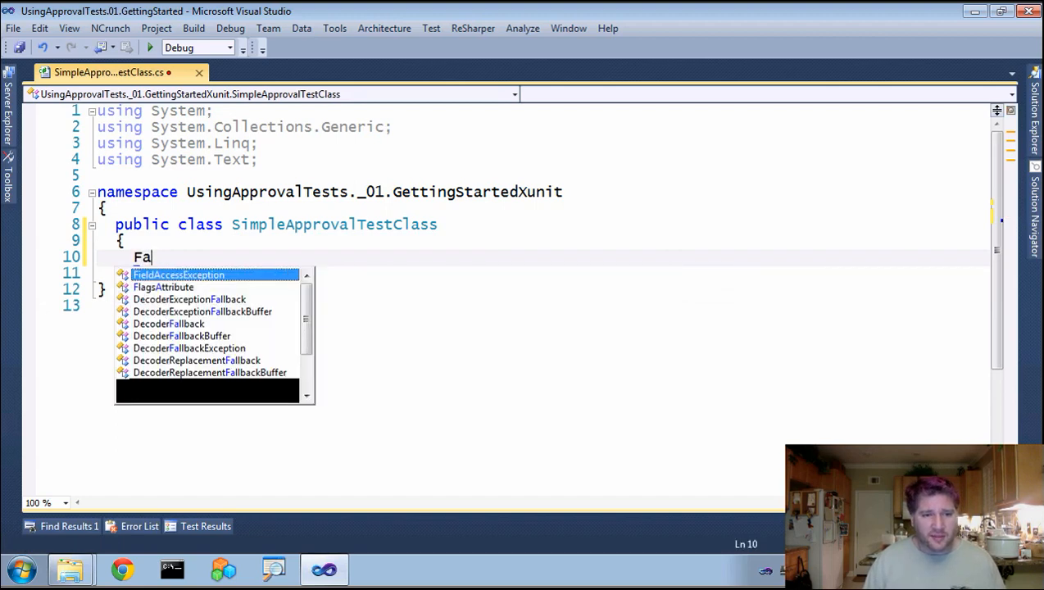
pyautogui.write('[Fact]')
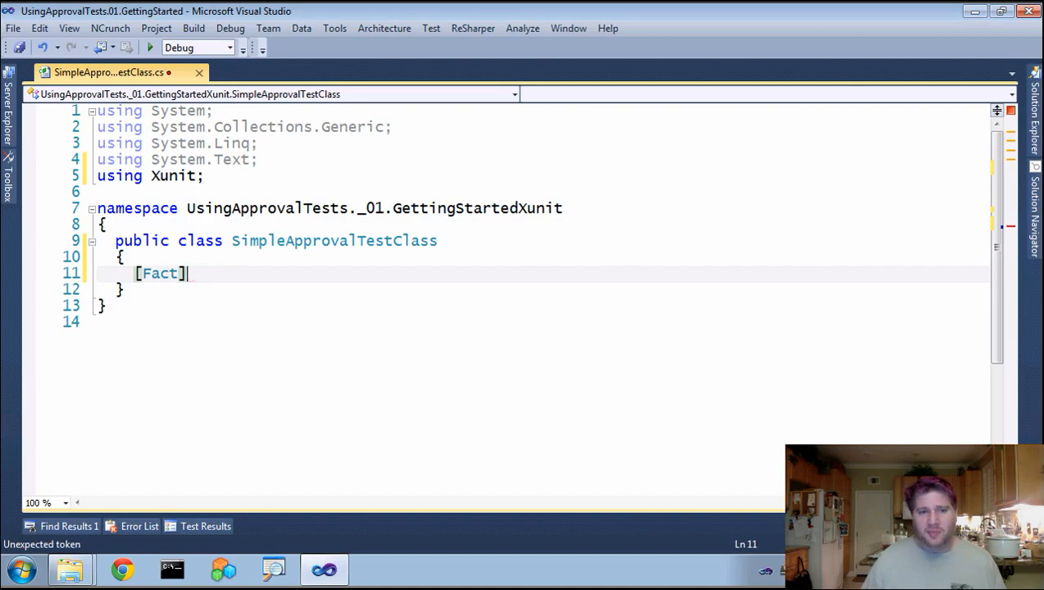
pyautogui.press('Return')
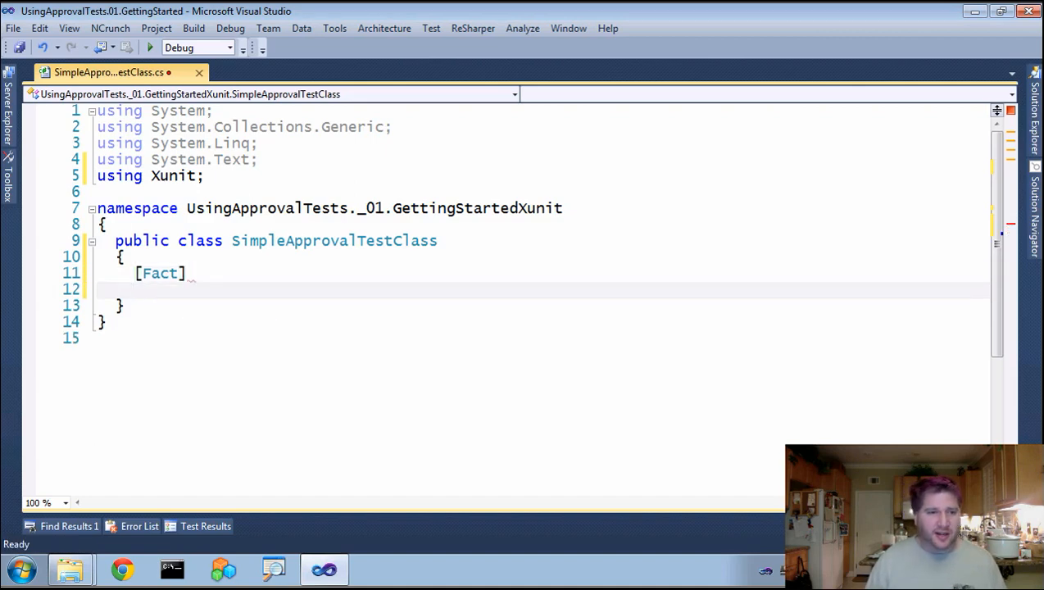
pyautogui.write('public')
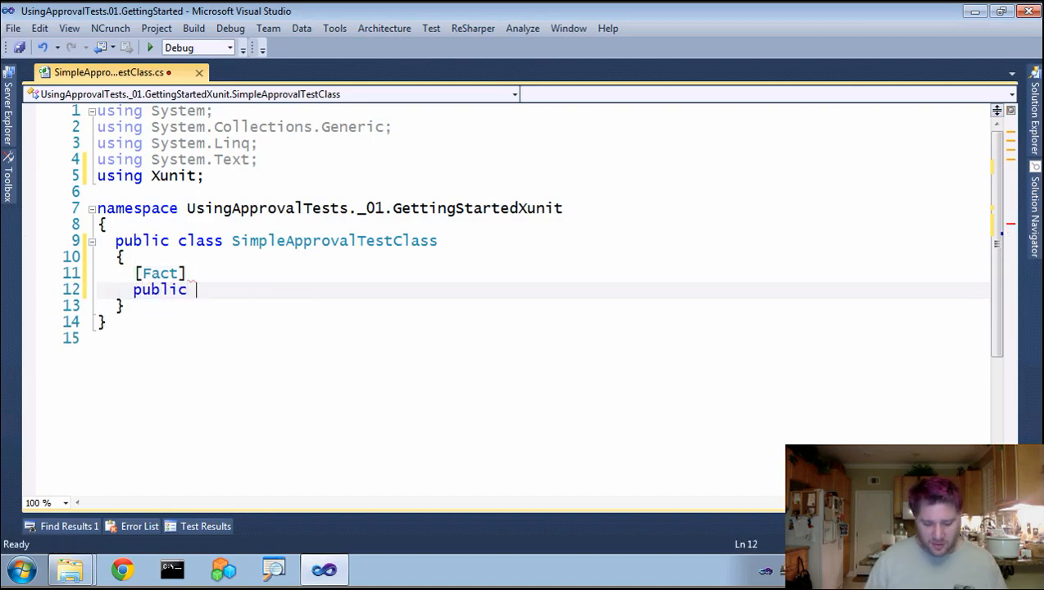
pyautogui.write('void')
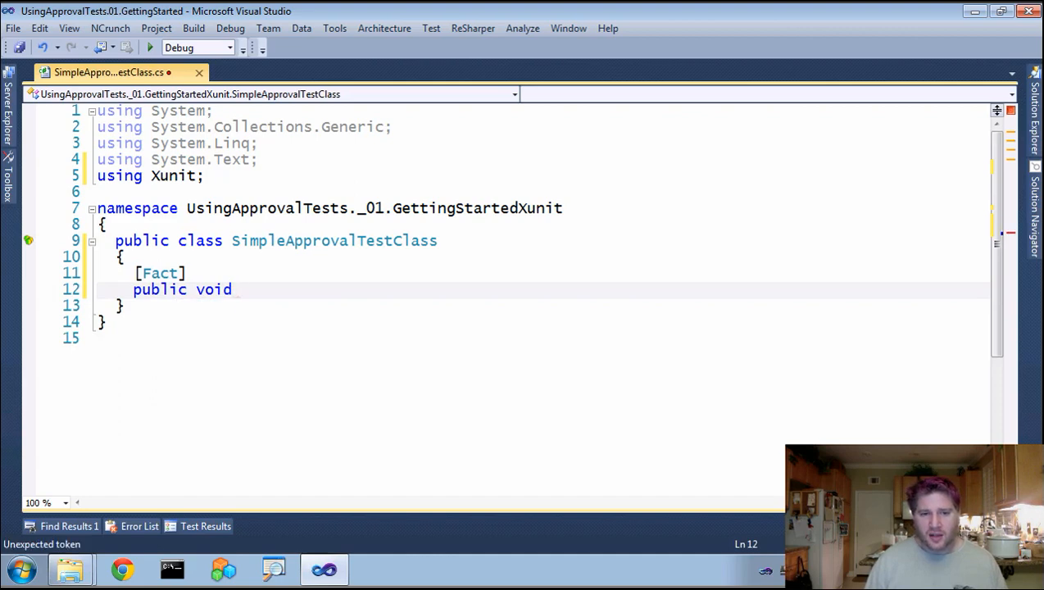
pyautogui.moveTo(196, 286)
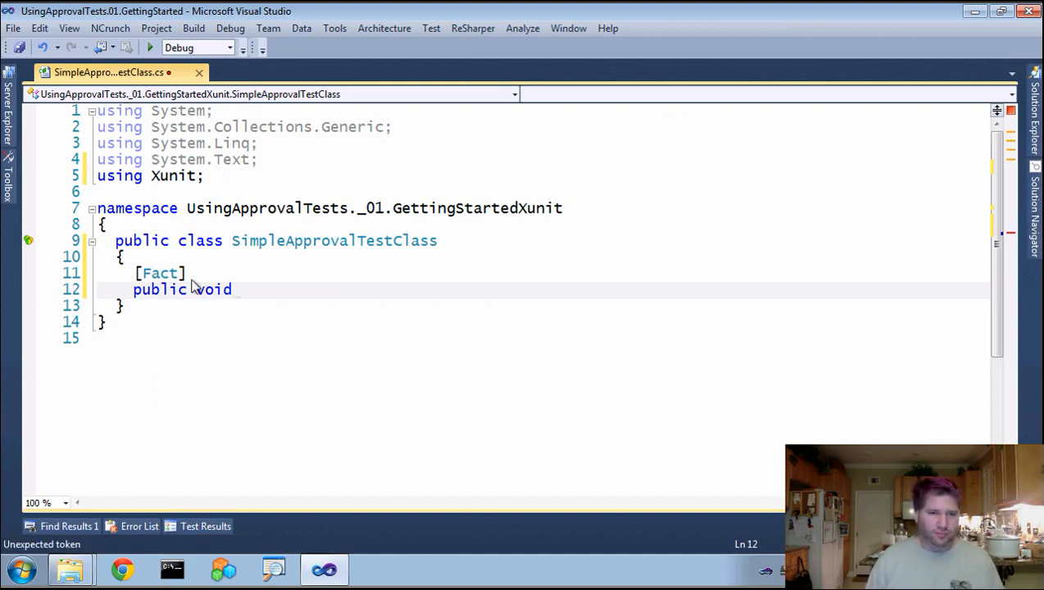
pyautogui.write('SayH')
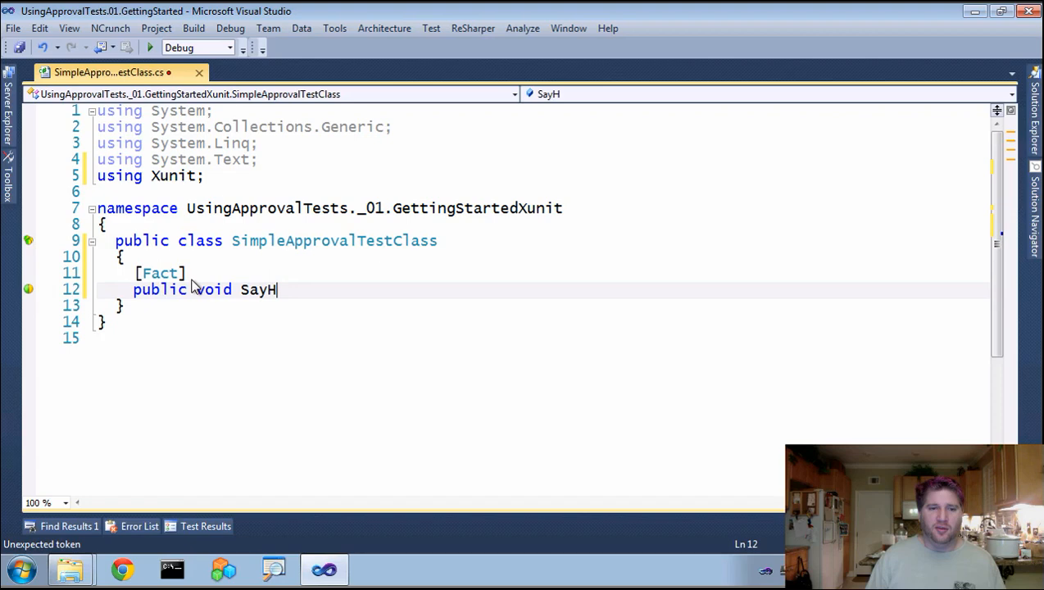
pyautogui.write('ello')
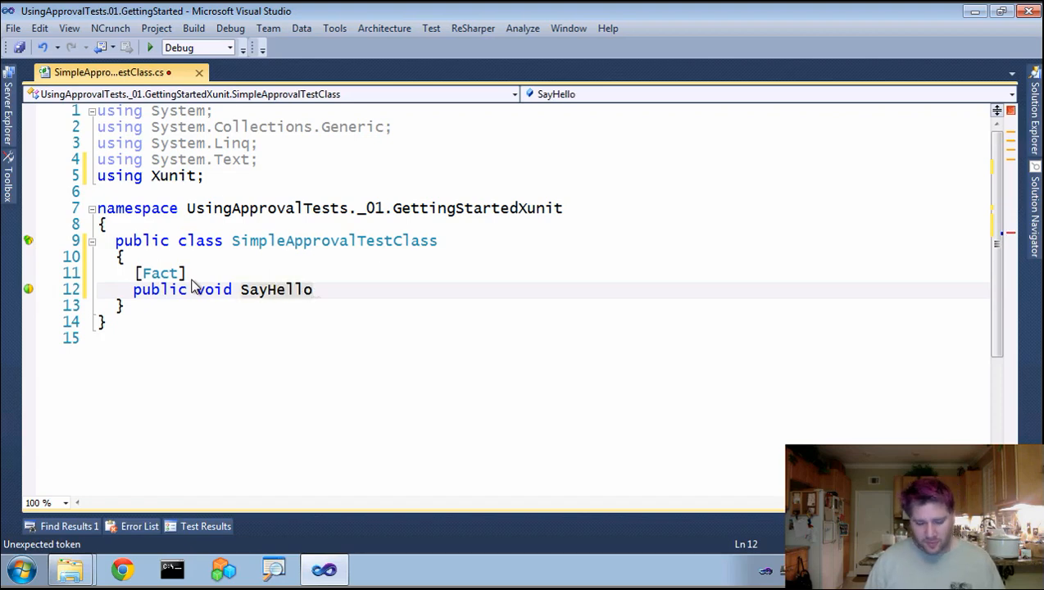
pyautogui.write('()')
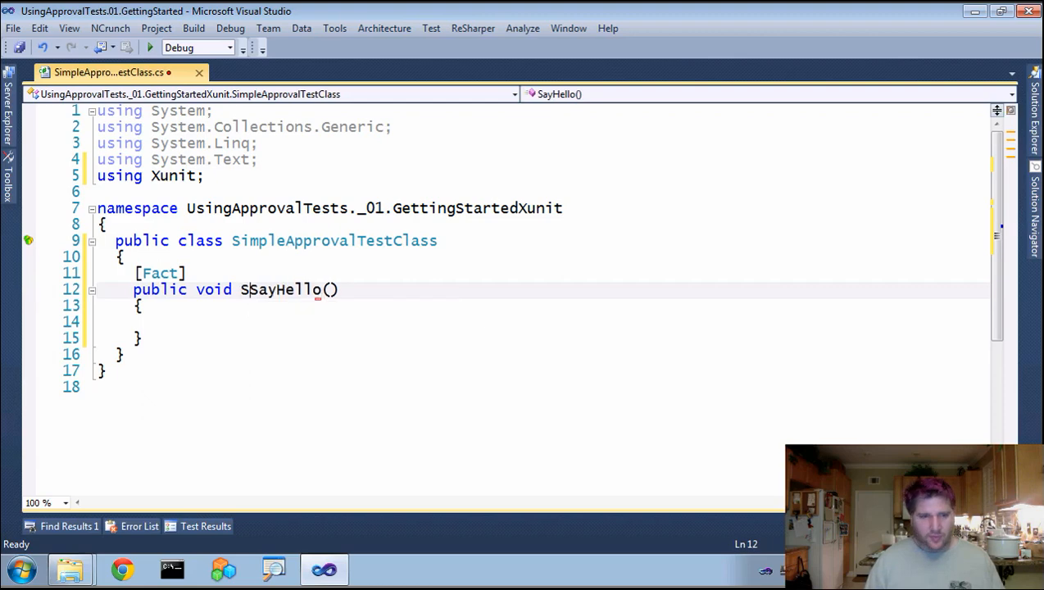
pyautogui.write('hould')
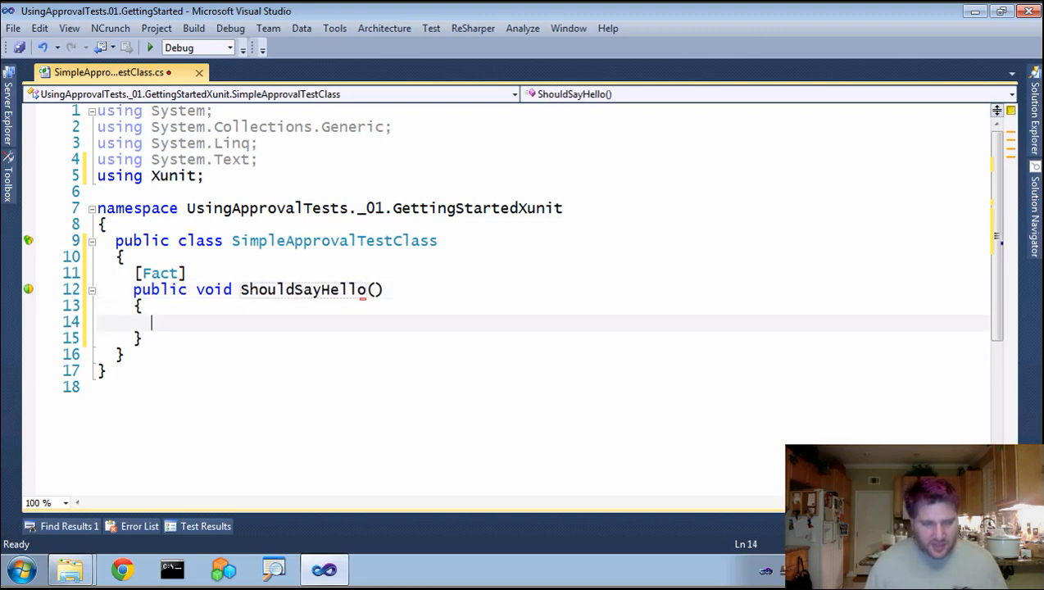
# Add Assert.Equal(1,1) to ShouldSayHello and run the test
pyautogui.write('Assert')
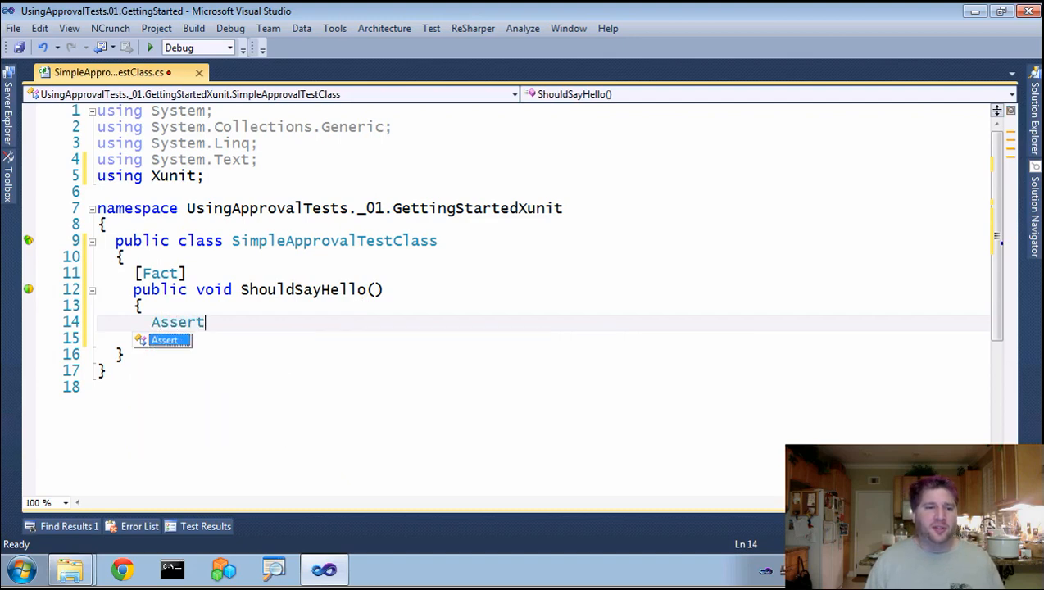
pyautogui.write('.')
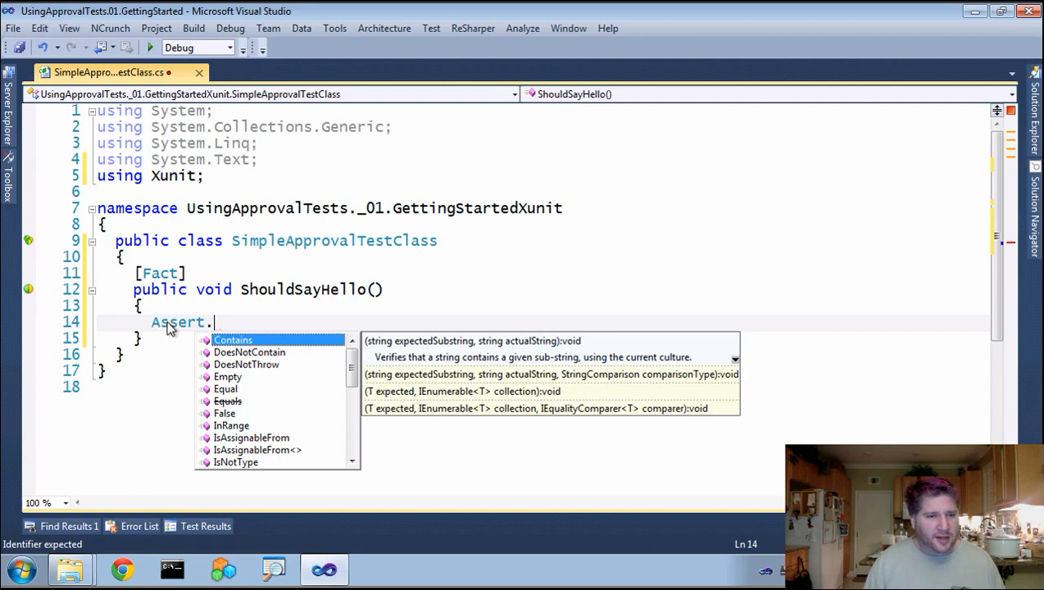
pyautogui.write('e')
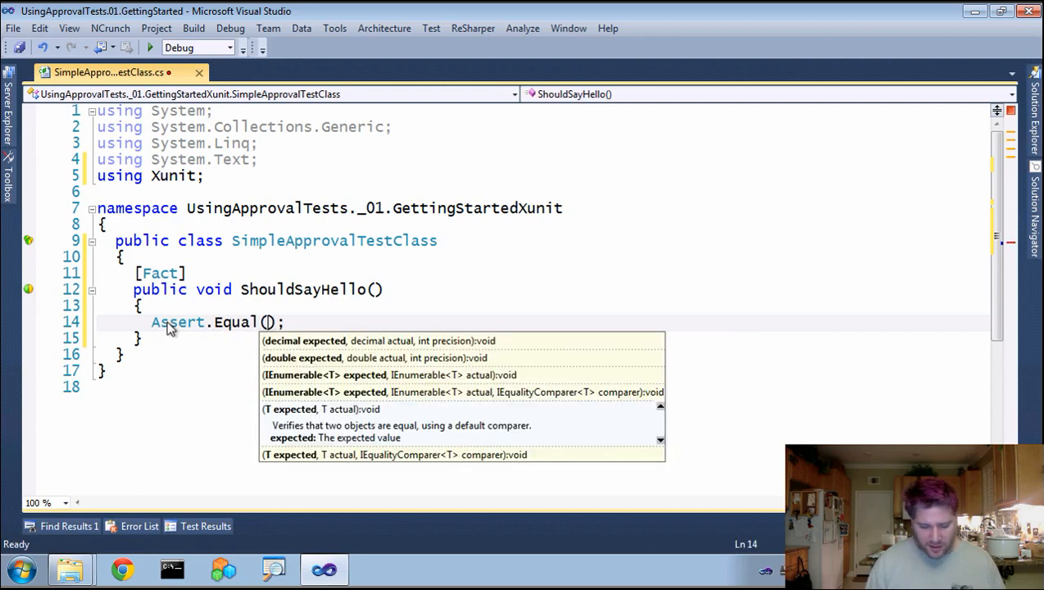
pyautogui.write('1,1')
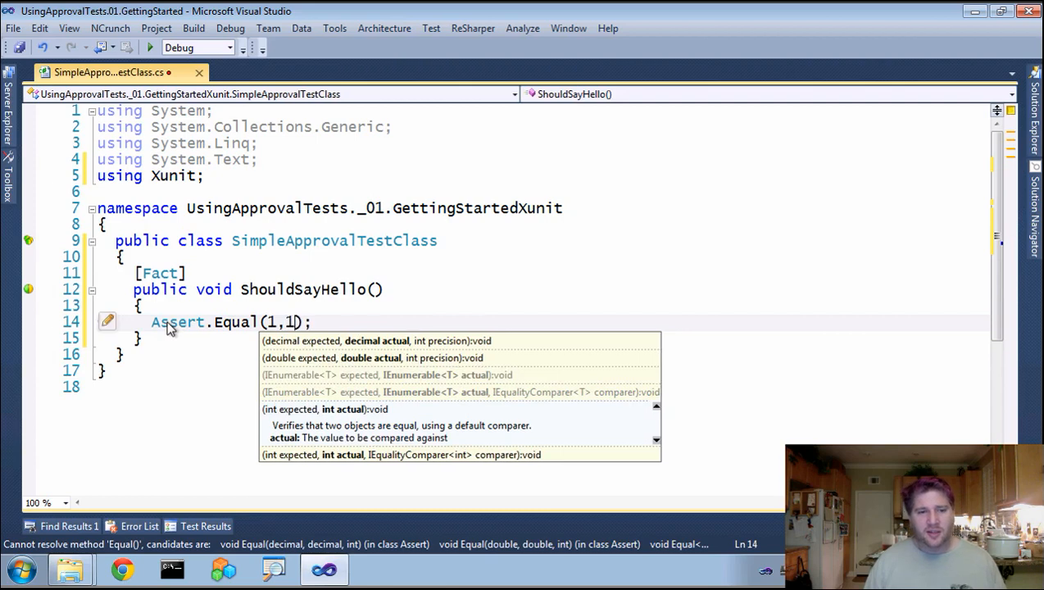
pyautogui.press('Escape')
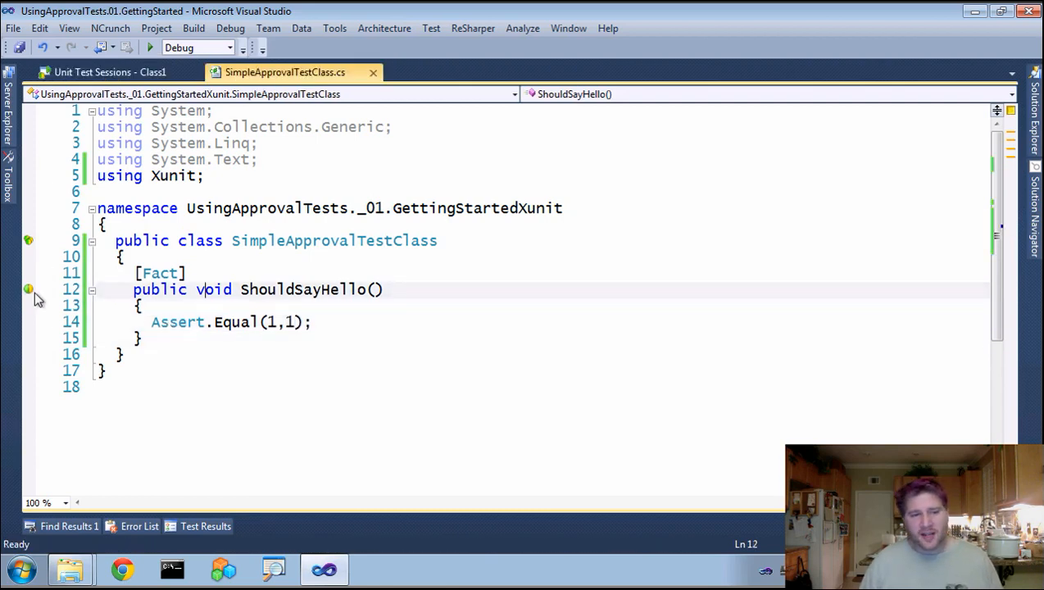
pyautogui.moveTo(28, 289)
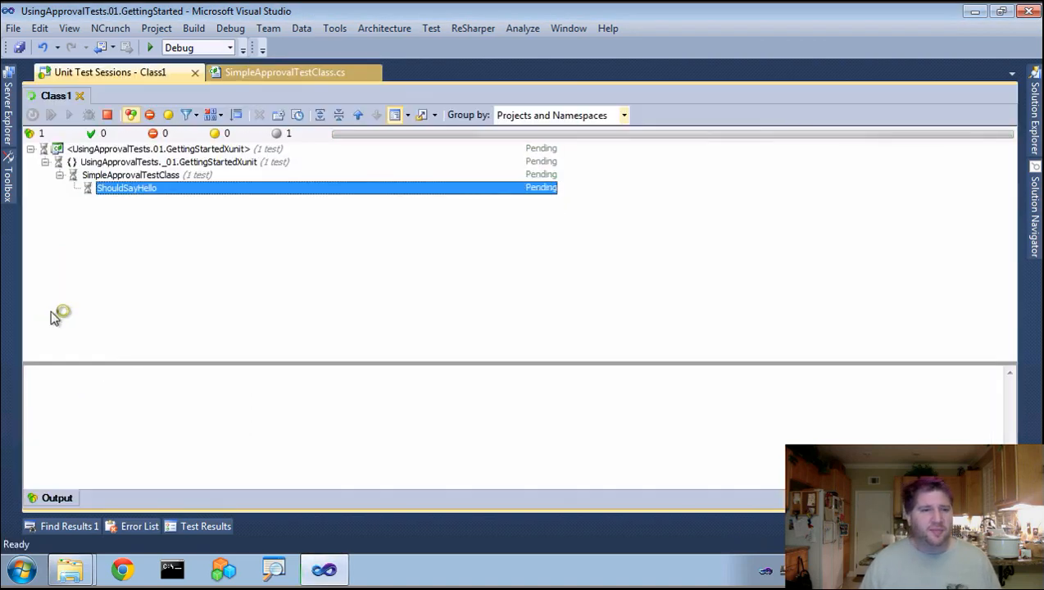
# Confirm ShouldSayHello passed, then return to SimpleApprovalTestClass.cs
pyautogui.click(50, 115)
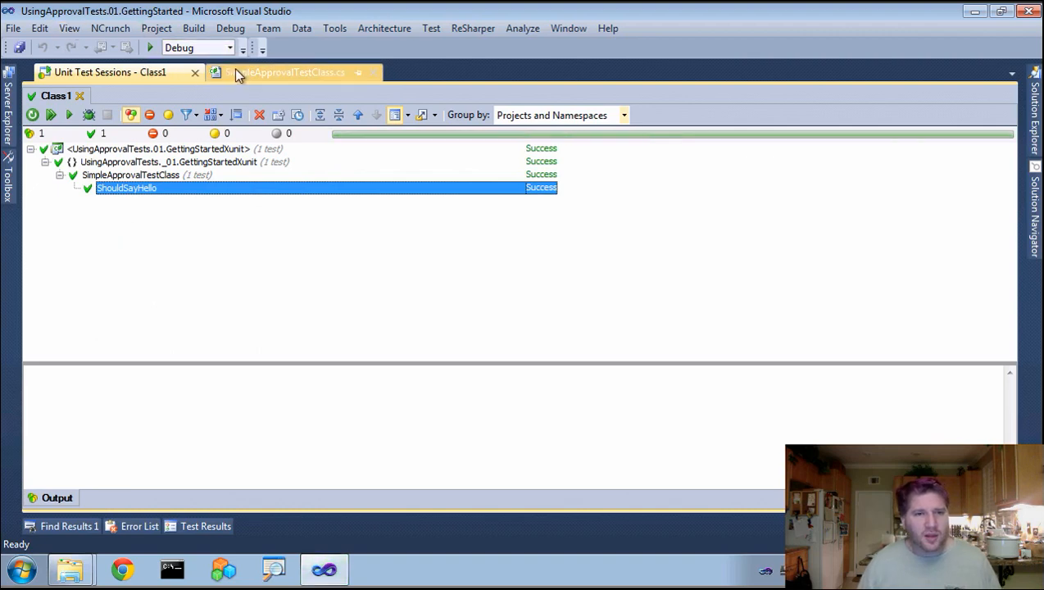
pyautogui.click(295, 72)
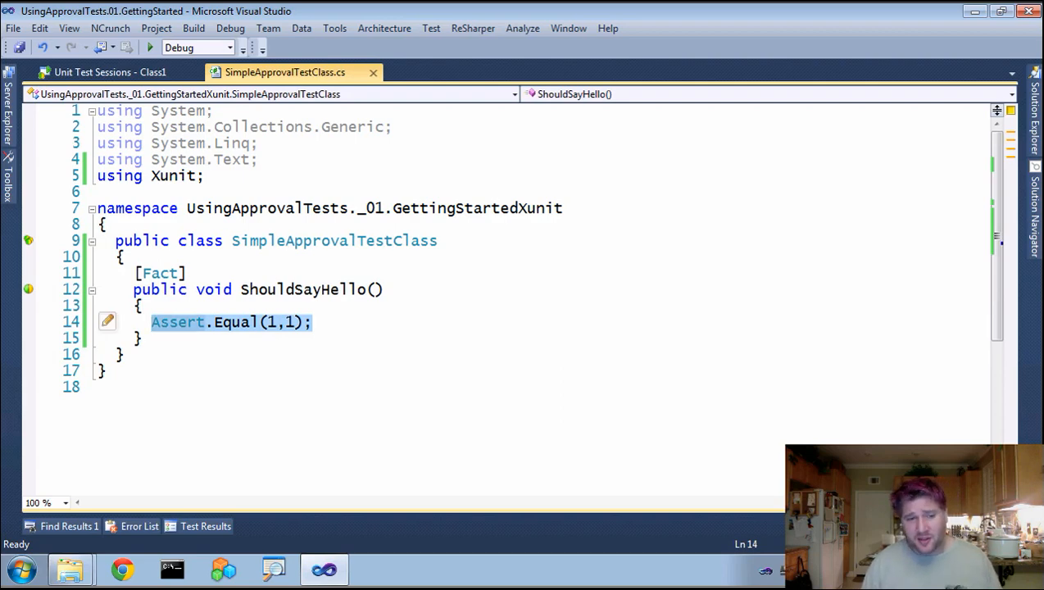
# Replace the assert with Approvals.Verify("Hello World,\r\n Welcome to ApprovalTests.") and save
pyautogui.write('Appro')
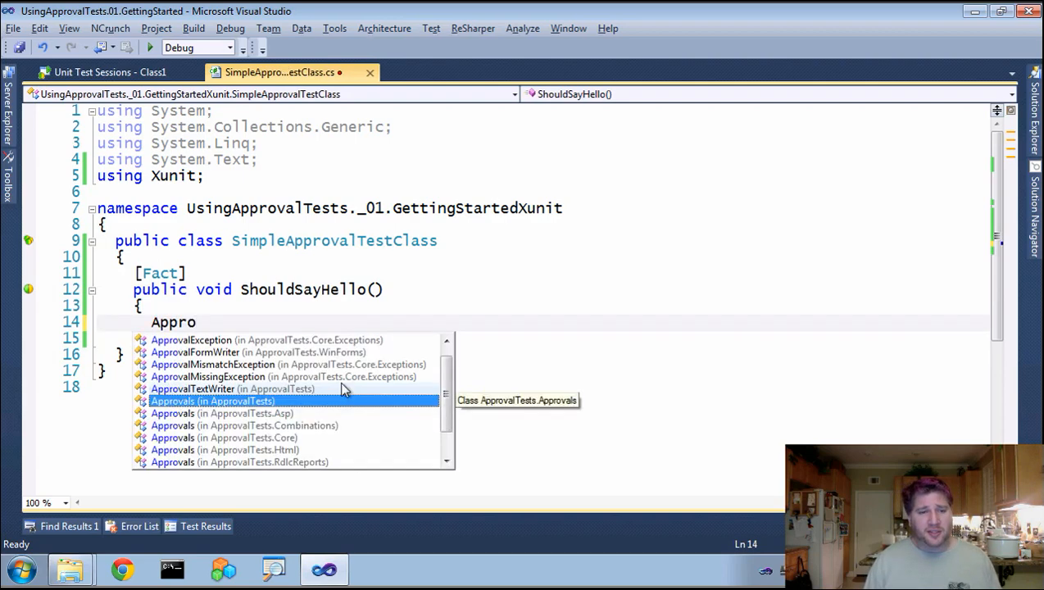
pyautogui.write('Approvals.Verify();')
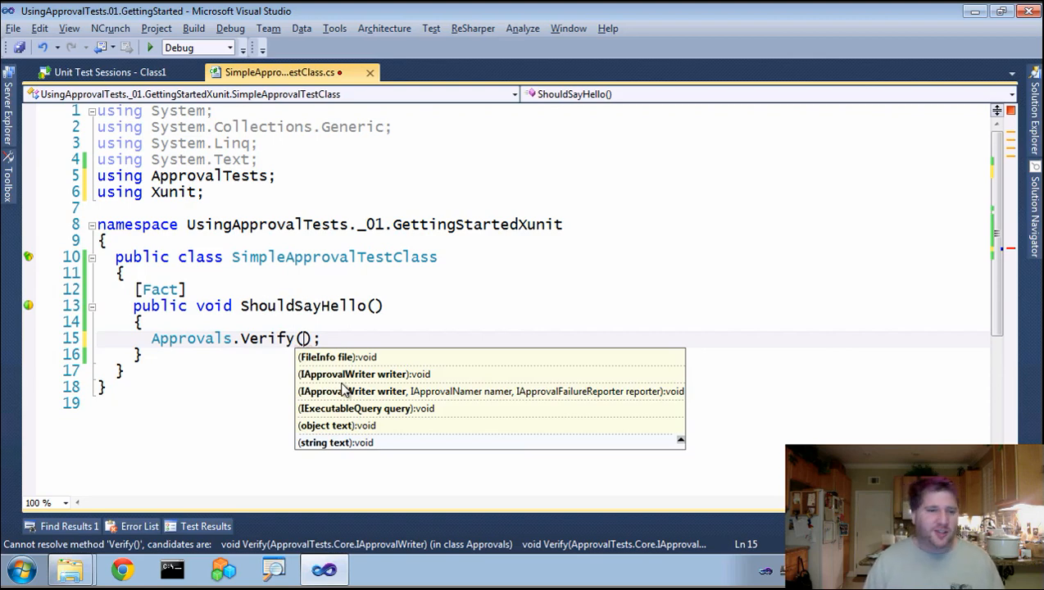
pyautogui.write('"Hello"')
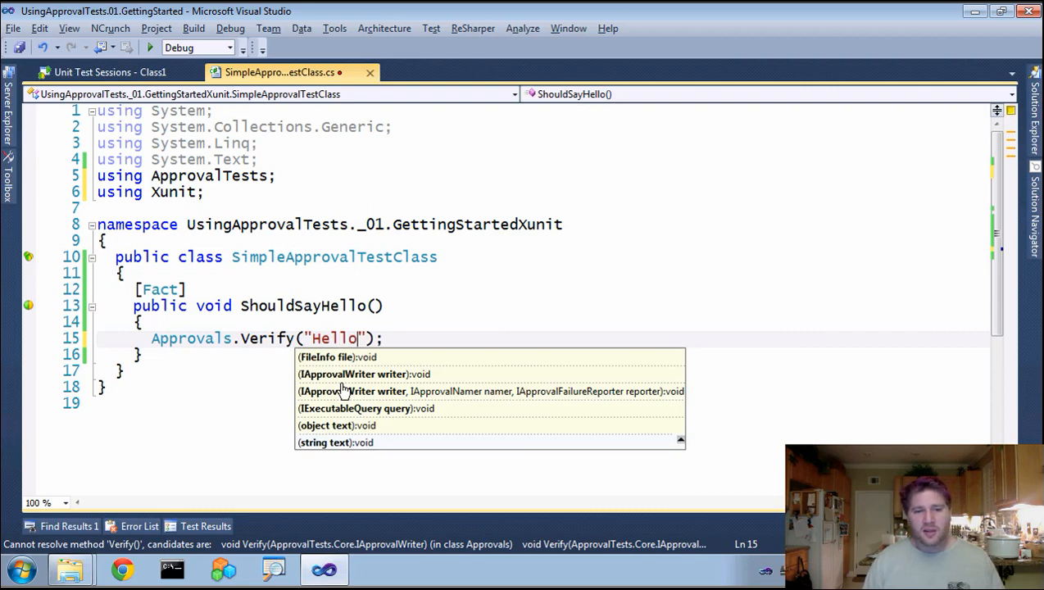
pyautogui.write('World,')
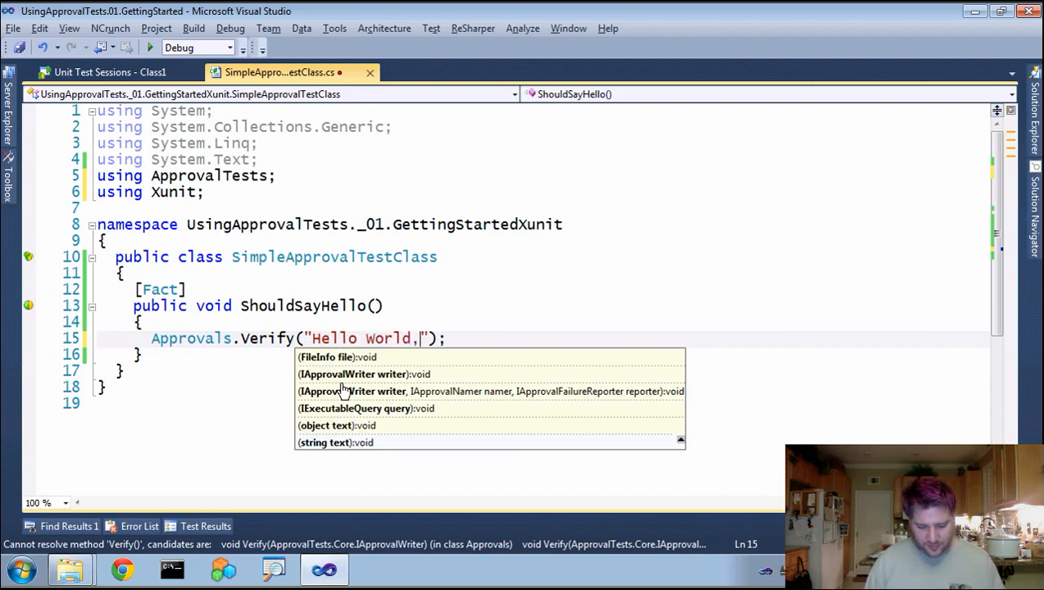
pyautogui.write('/r/')
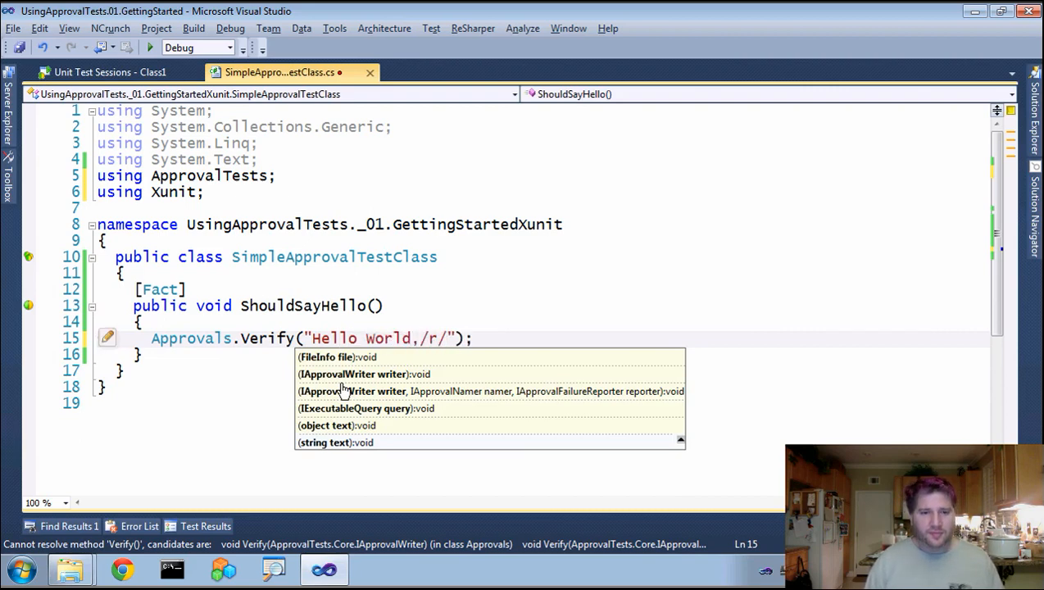
pyautogui.write('\\r\\')
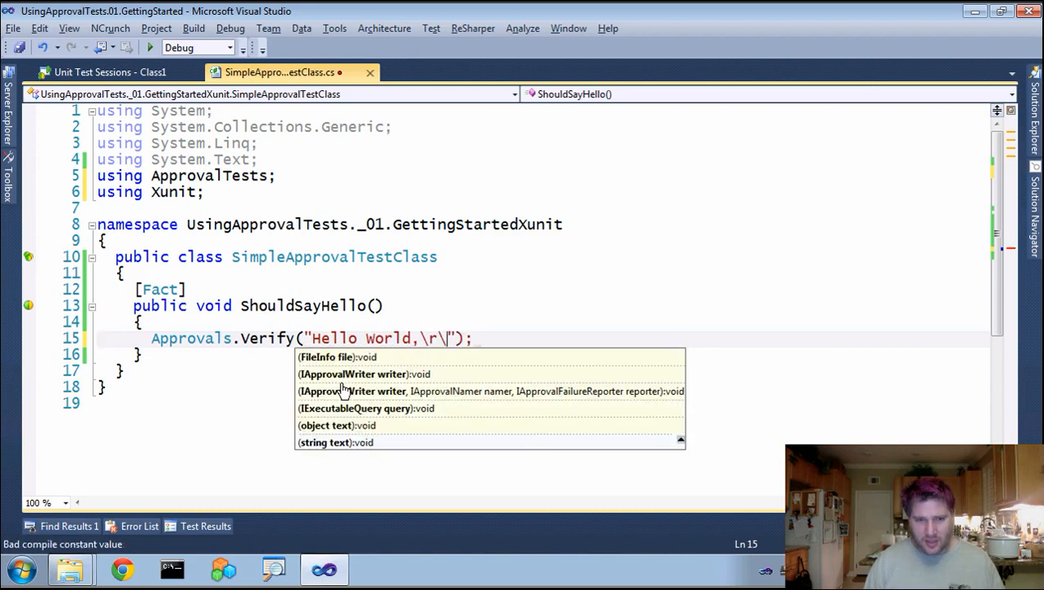
pyautogui.write('\\n W')
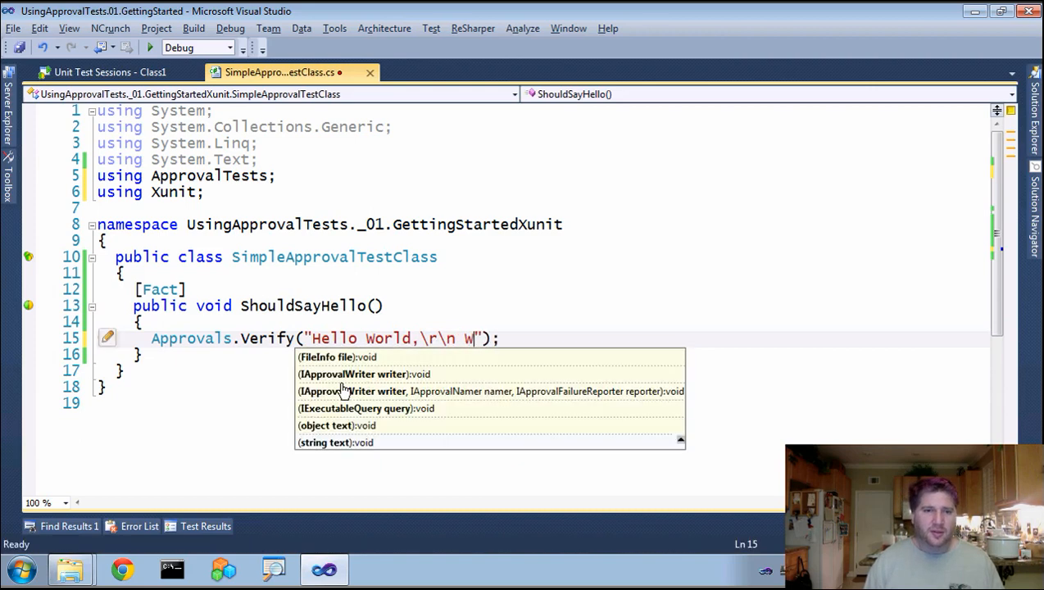
pyautogui.write('elcome')
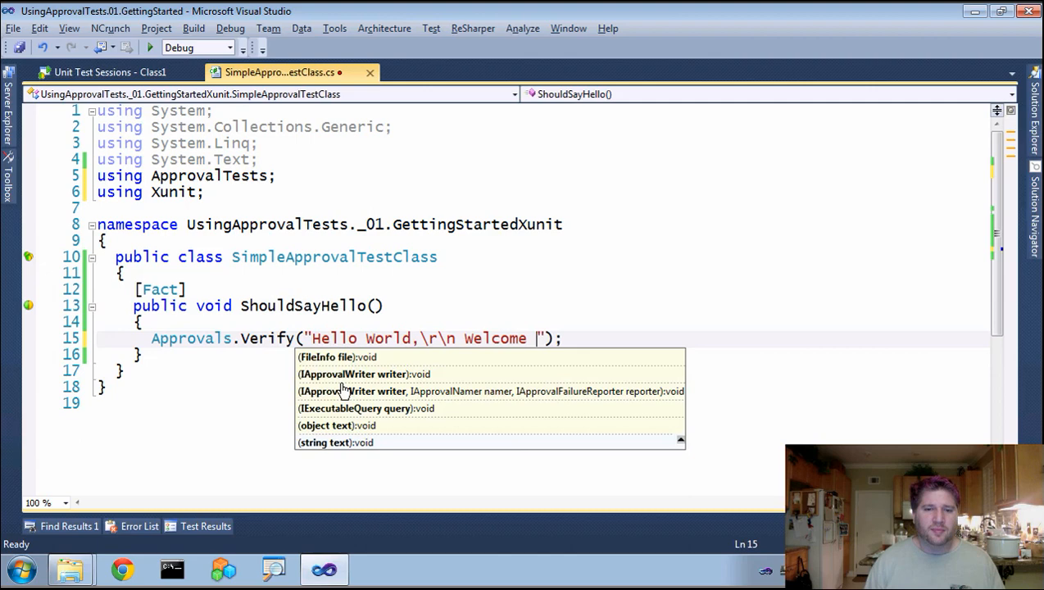
pyautogui.write('to ApprovalTests.')
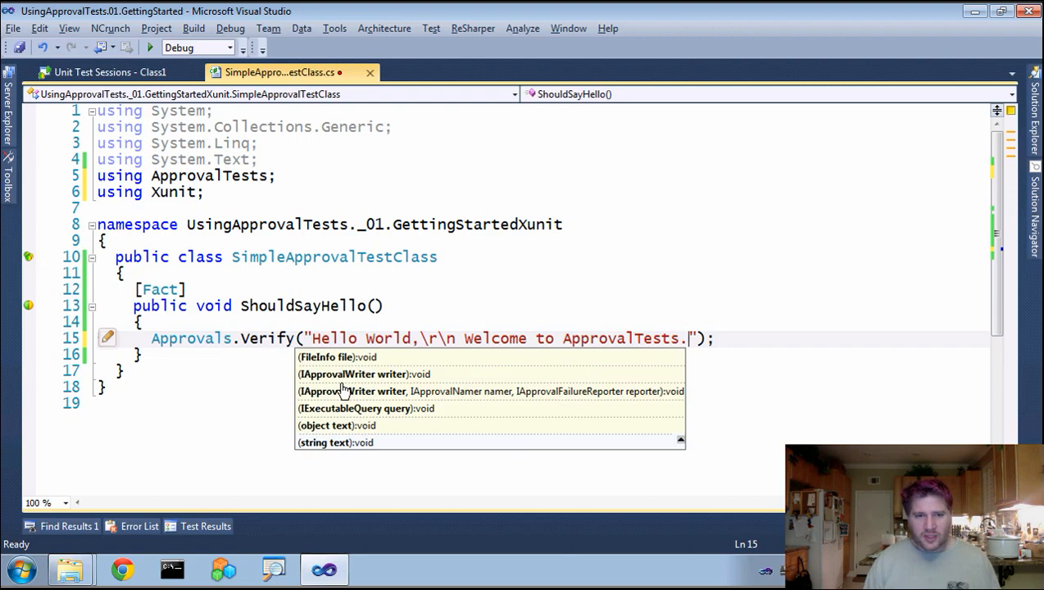
pyautogui.press('ctrl+s')
pyautogui.write('[')
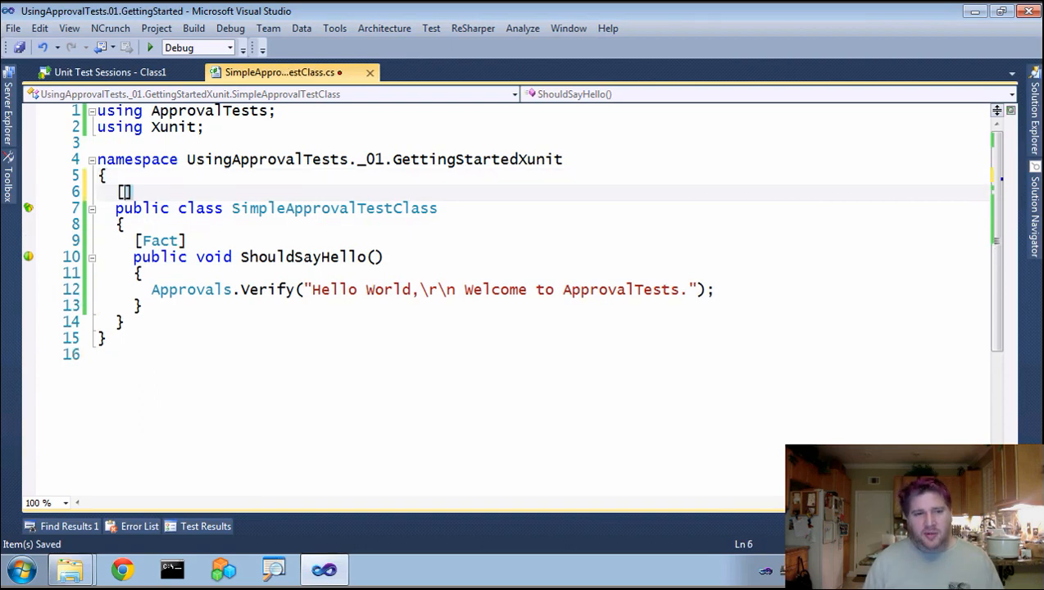
# Add [UseReporter(typeof(DiffReporter))] above the class and run the test
pyautogui.write('UR')
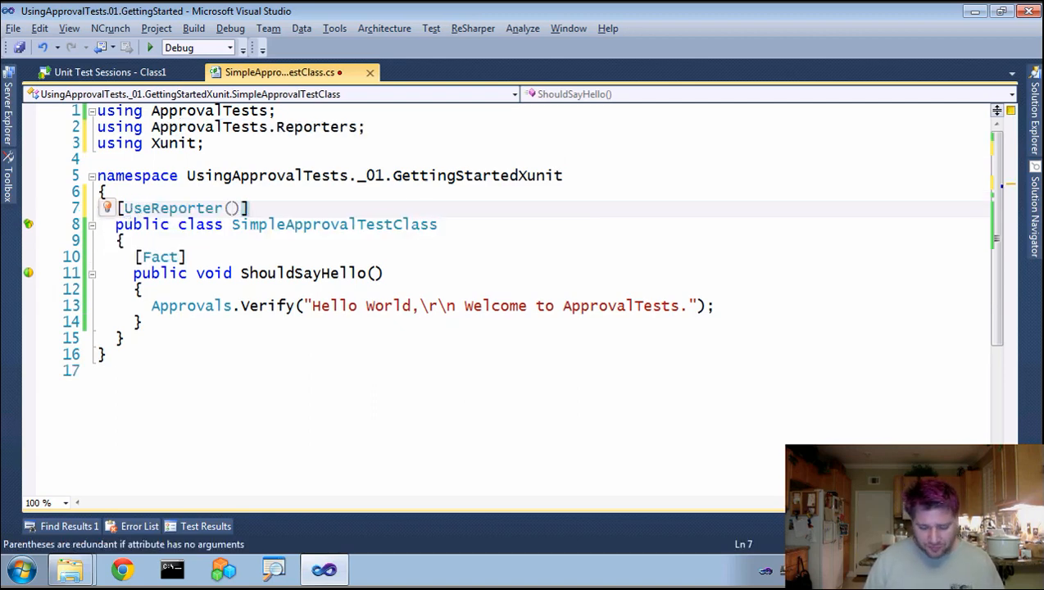
pyautogui.write('typeof(DiffReporter')
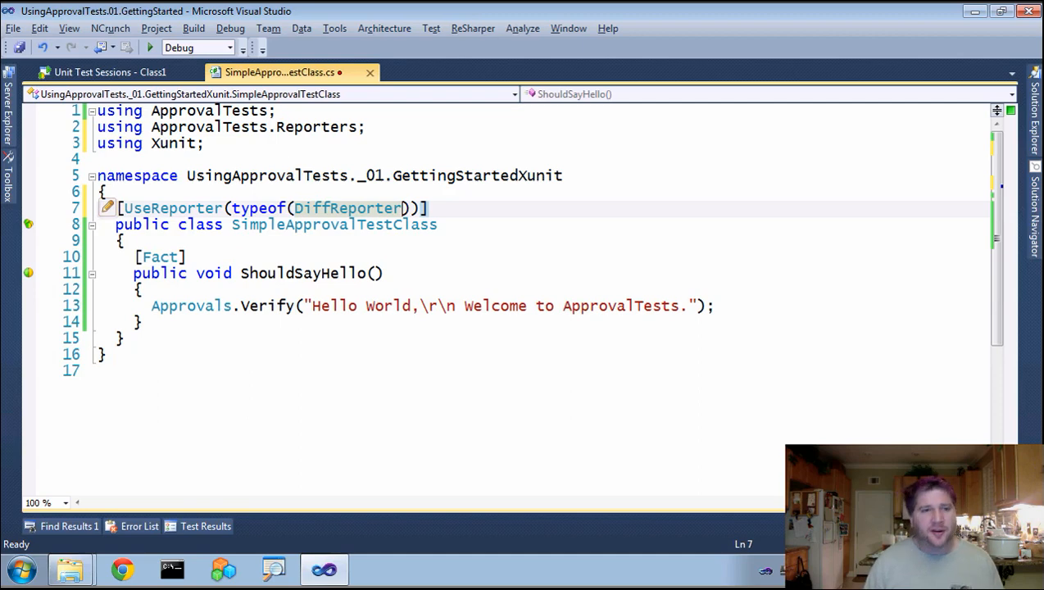
pyautogui.press('ctrl+s')
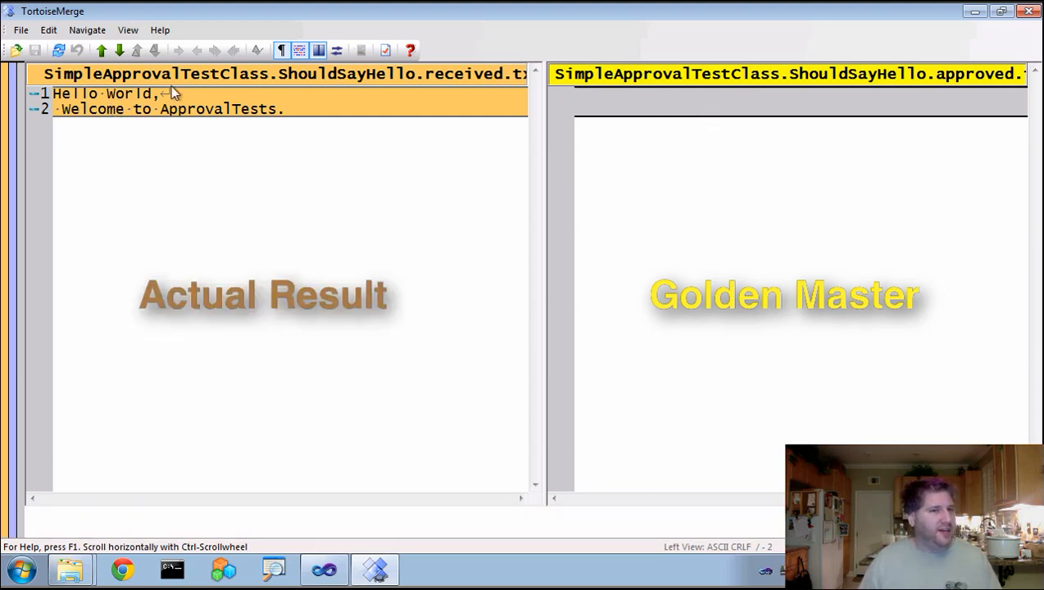
pyautogui.moveTo(157, 125)
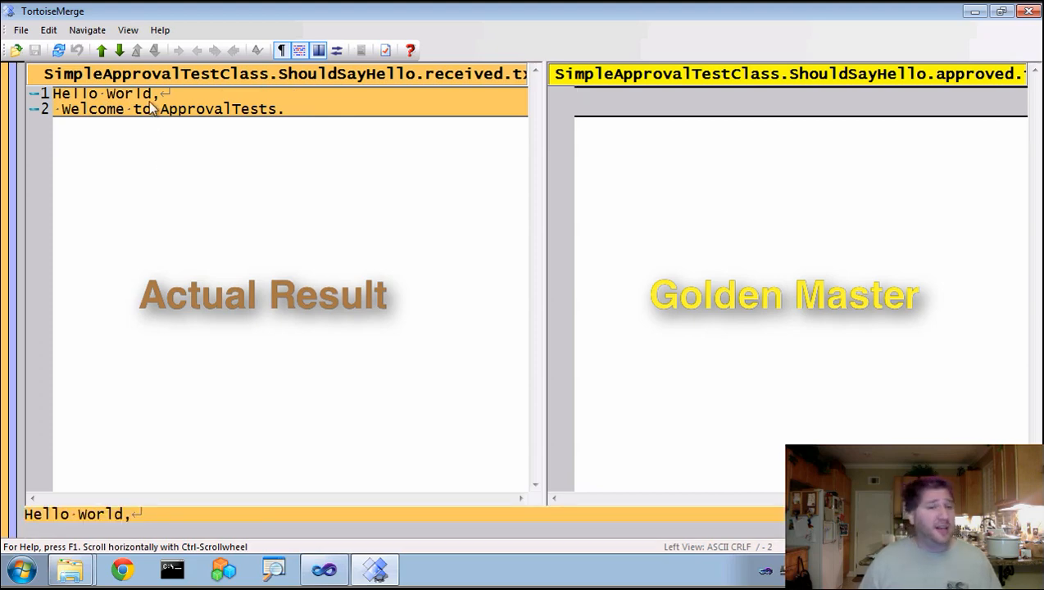
# Copy the whole received greeting into the approved file and save it on closing
pyautogui.rightClick(147, 107)
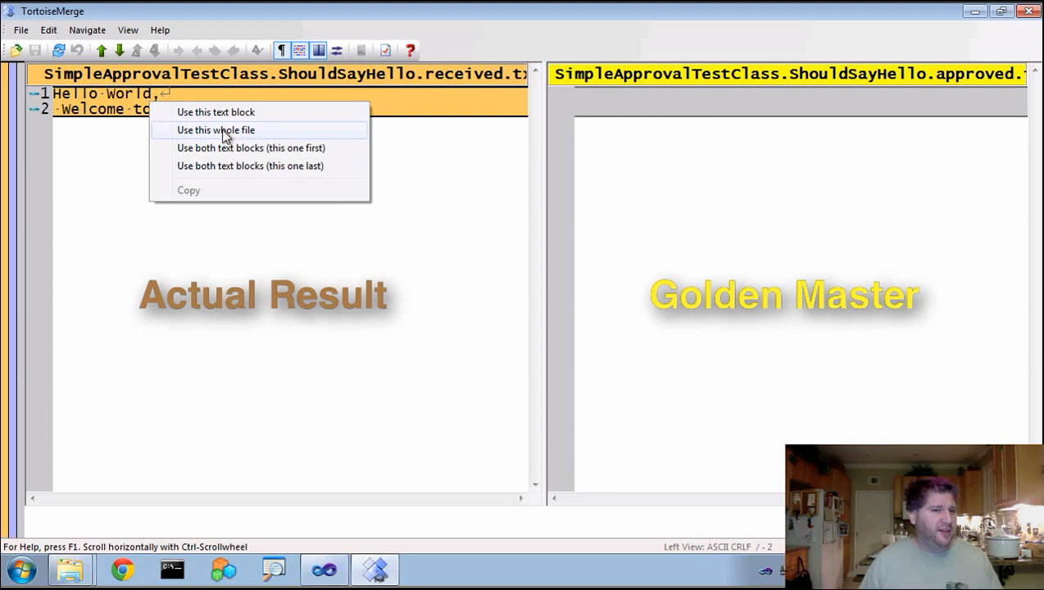
pyautogui.click(216, 130)
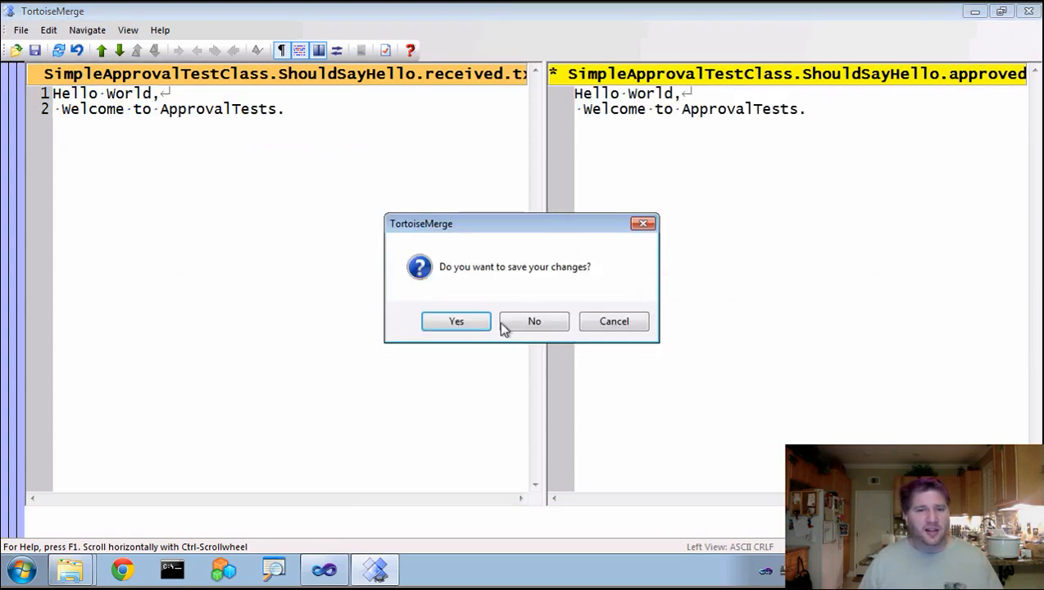
pyautogui.click(534, 321)
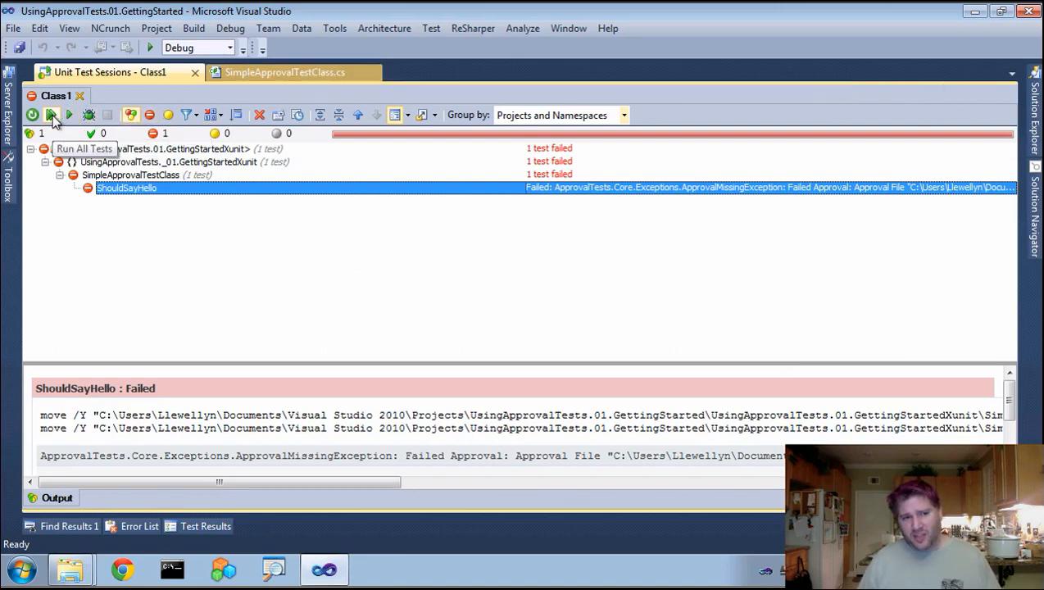
# Rerun ShouldSayHello so it passes, then switch back to SimpleApprovalTestClass.cs
pyautogui.click(51, 115)
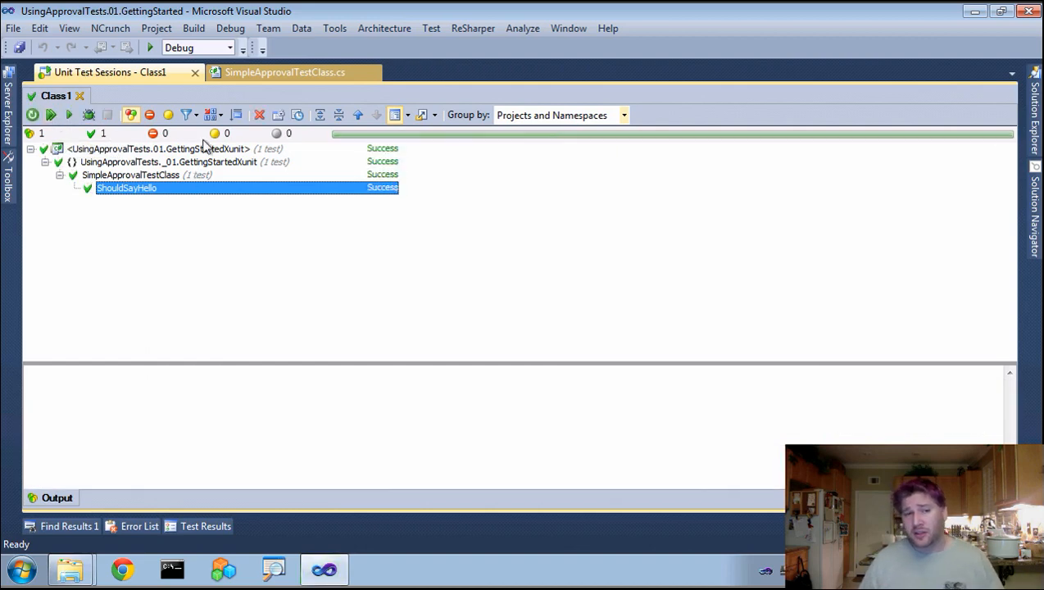
pyautogui.moveTo(284, 73)
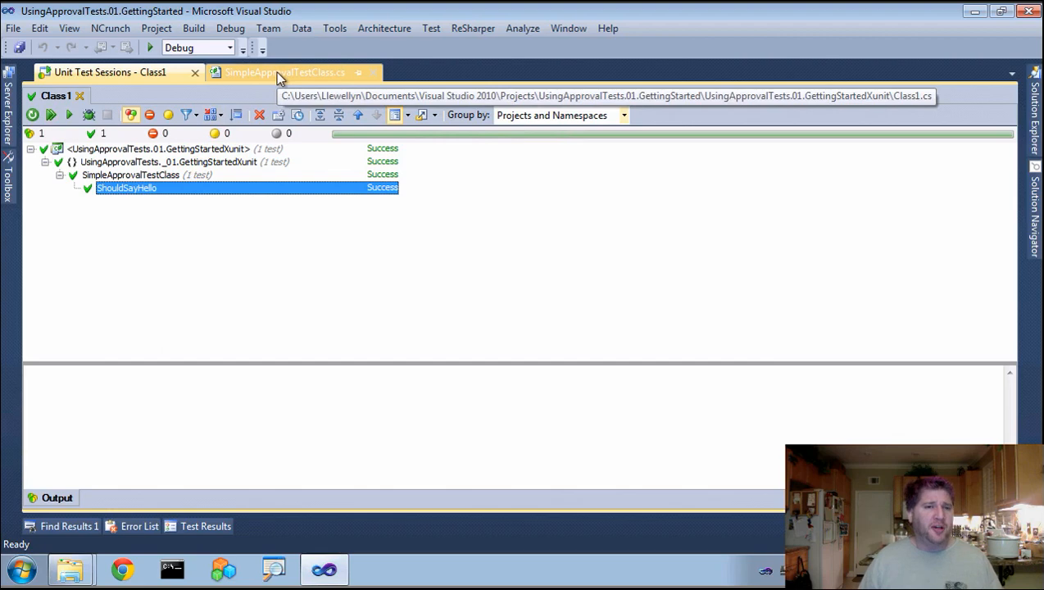
pyautogui.click(284, 72)
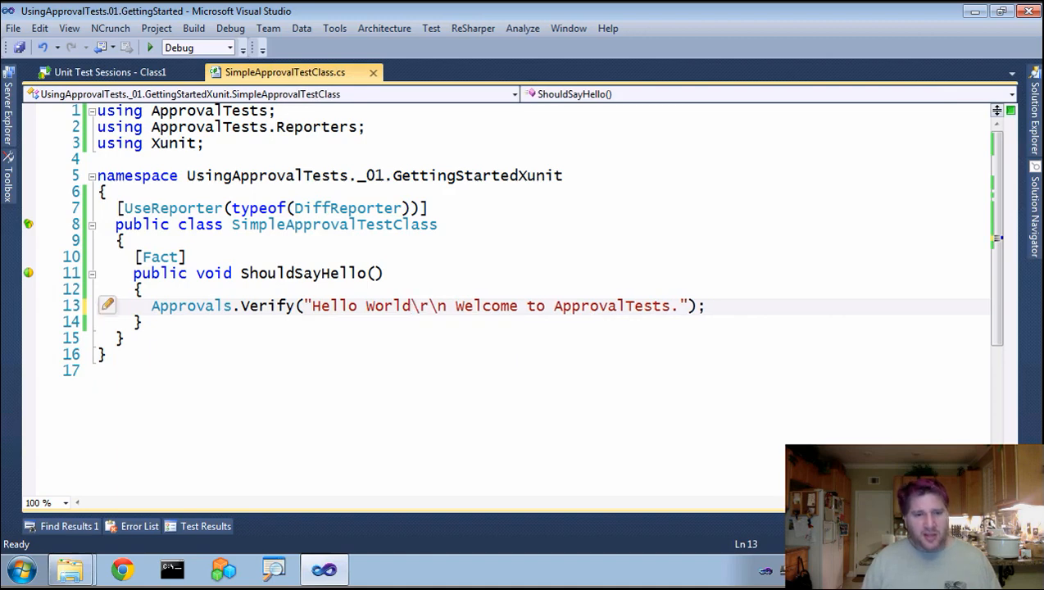
# Change the verified string to "Hello World!!" and rerun the ShouldSayHello test
pyautogui.write('!!')
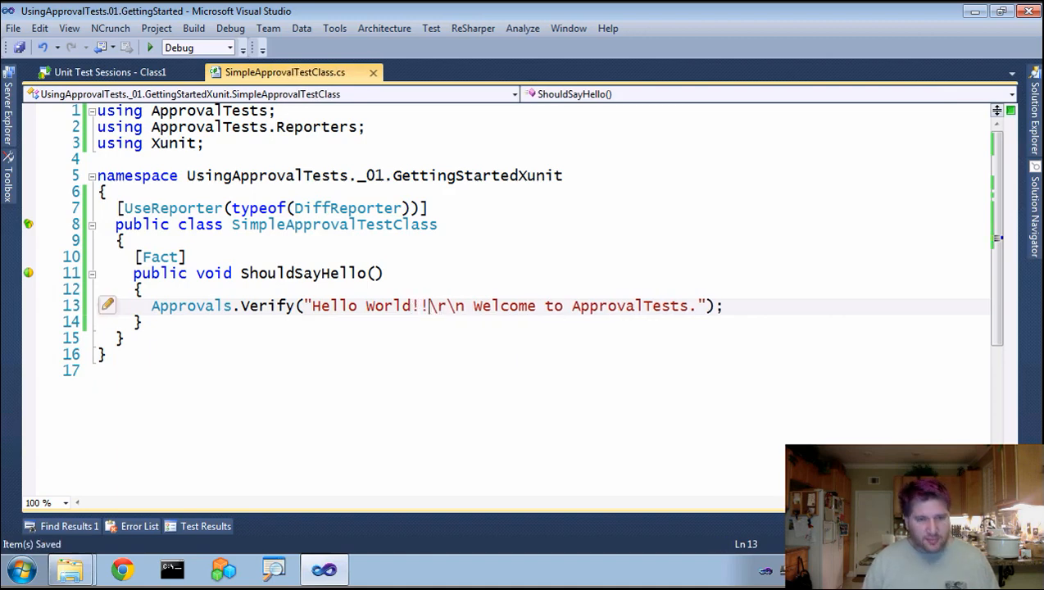
pyautogui.click(28, 279)
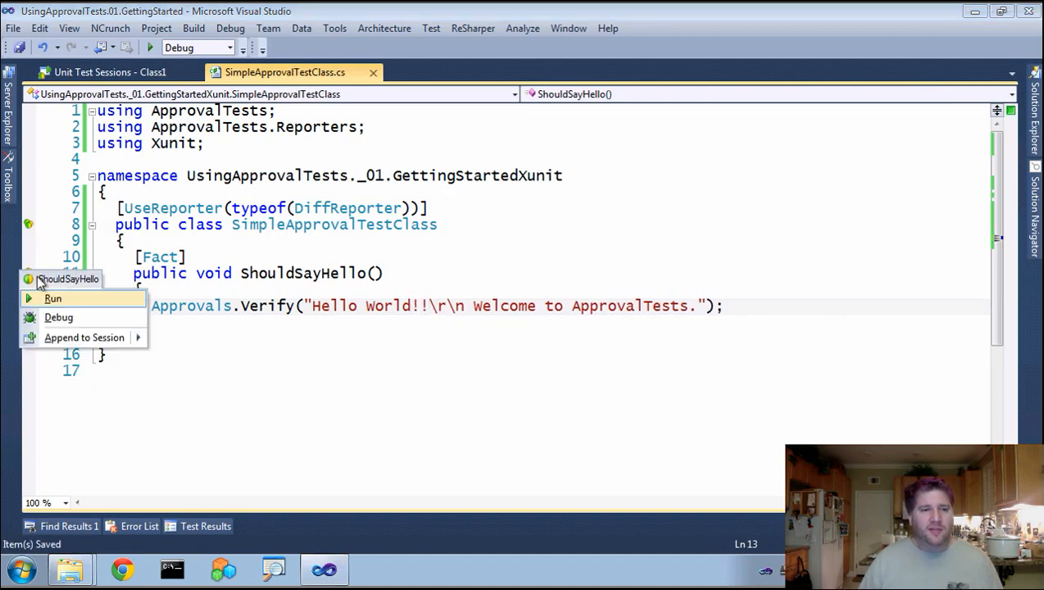
pyautogui.click(53, 298)
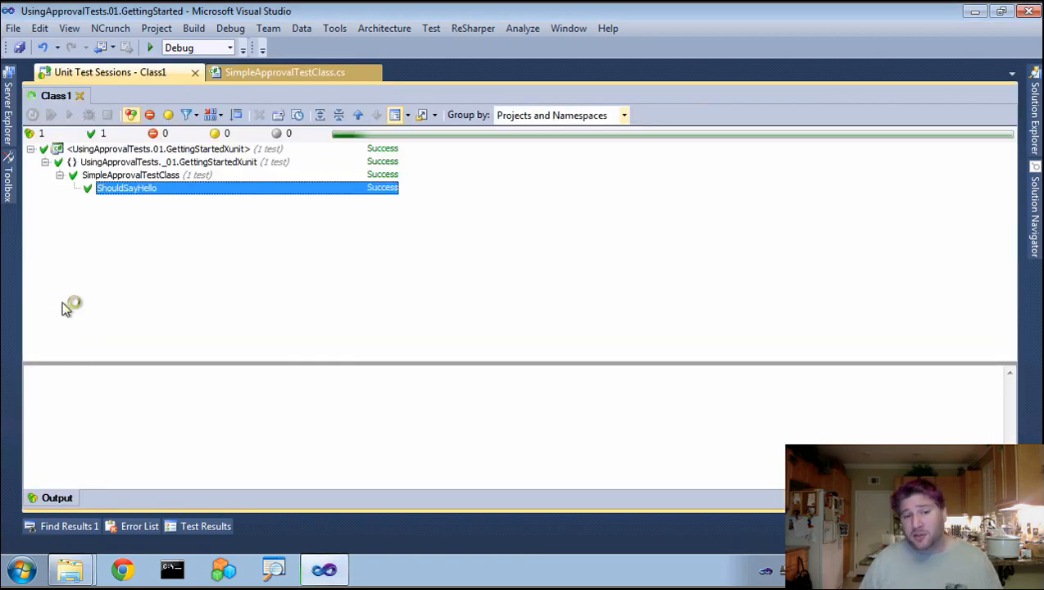
pyautogui.moveTo(121, 324)
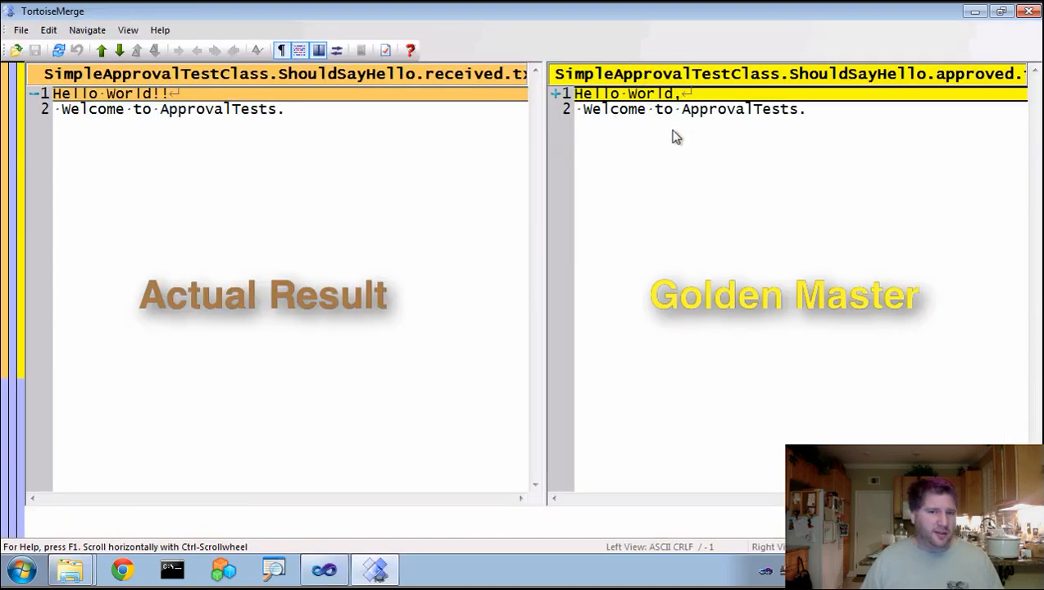
pyautogui.moveTo(117, 109)
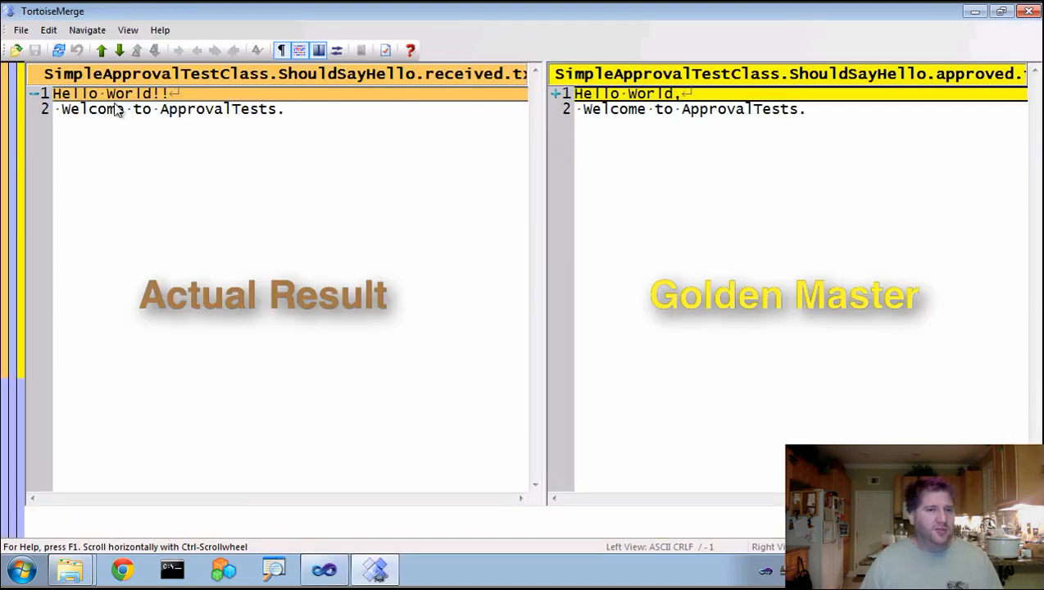
pyautogui.moveTo(672, 109)
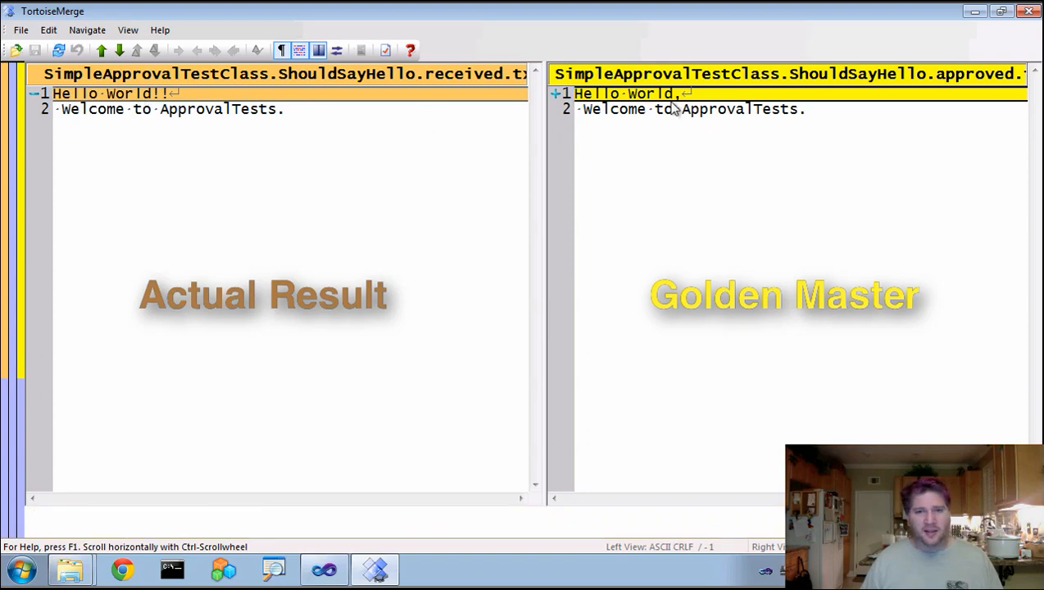
pyautogui.moveTo(750, 81)
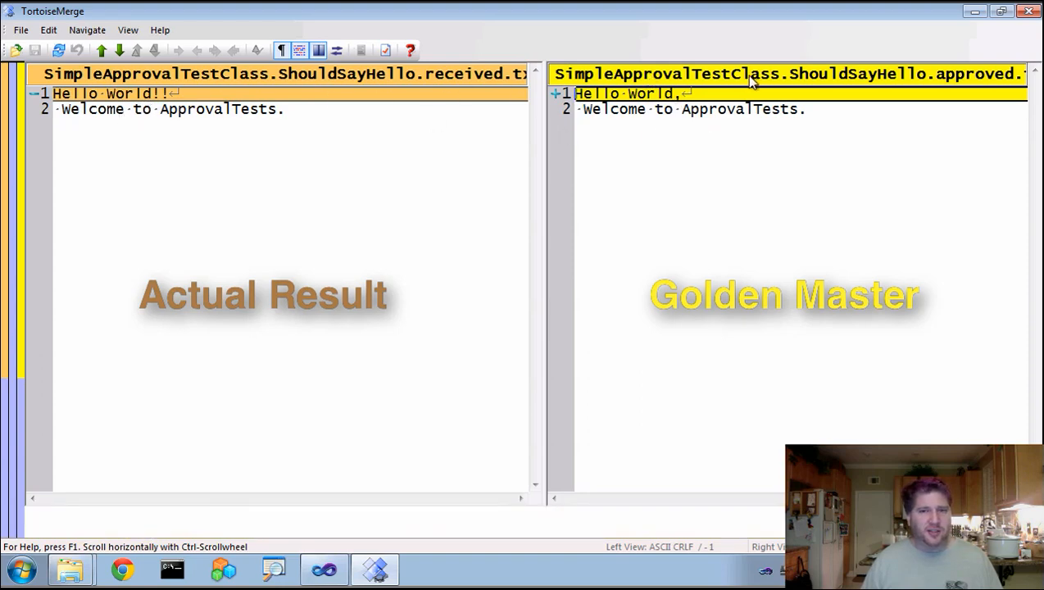
pyautogui.moveTo(479, 124)
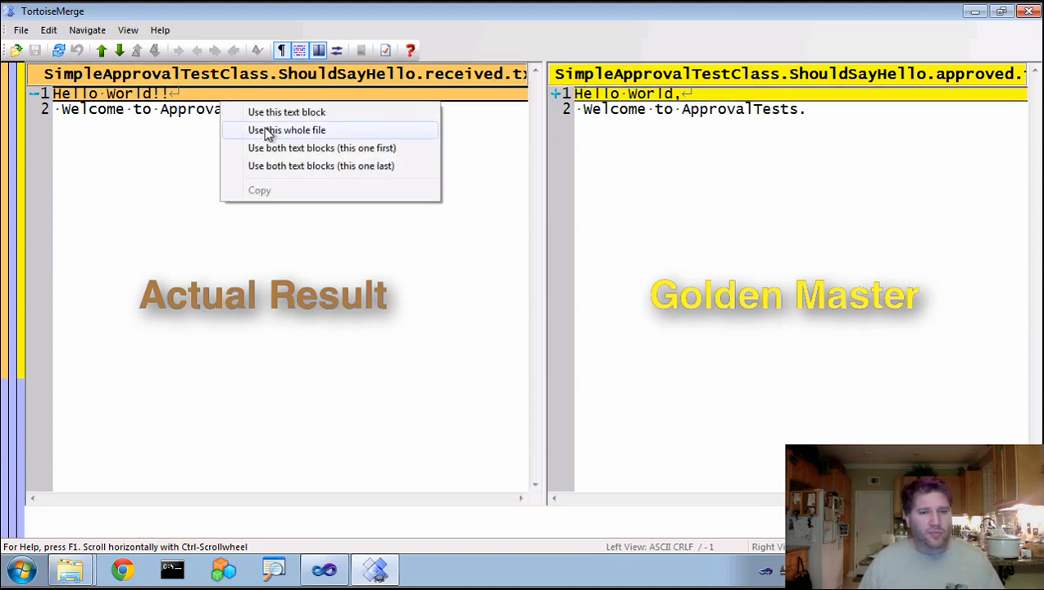
# Use the whole received "Hello World!!" file as the approved golden master
pyautogui.click(286, 130)
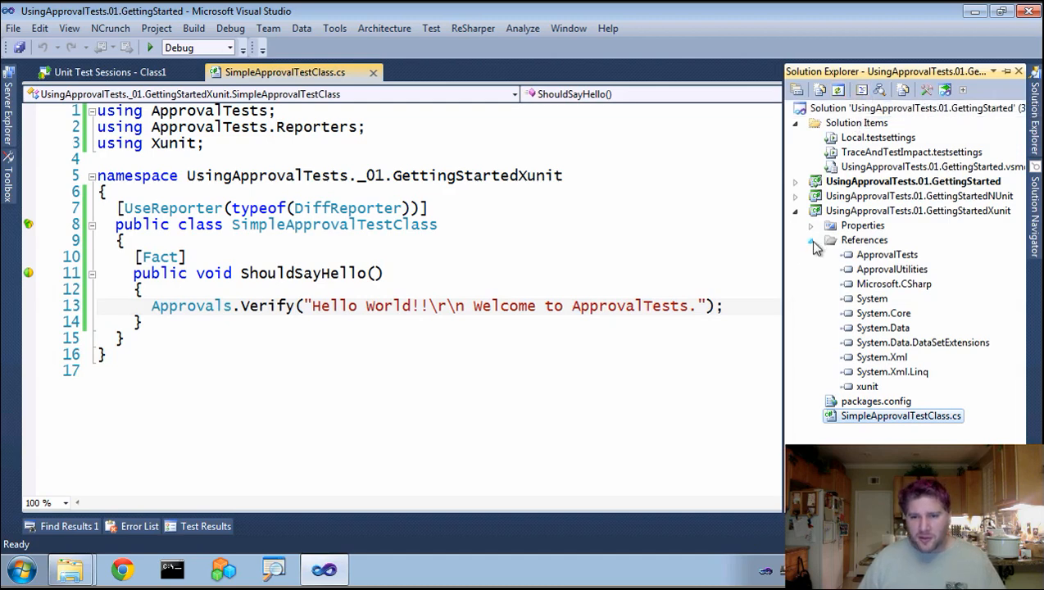
# Collapse References to reveal the approved.txt and received.txt files beside the test class
pyautogui.click(820, 90)
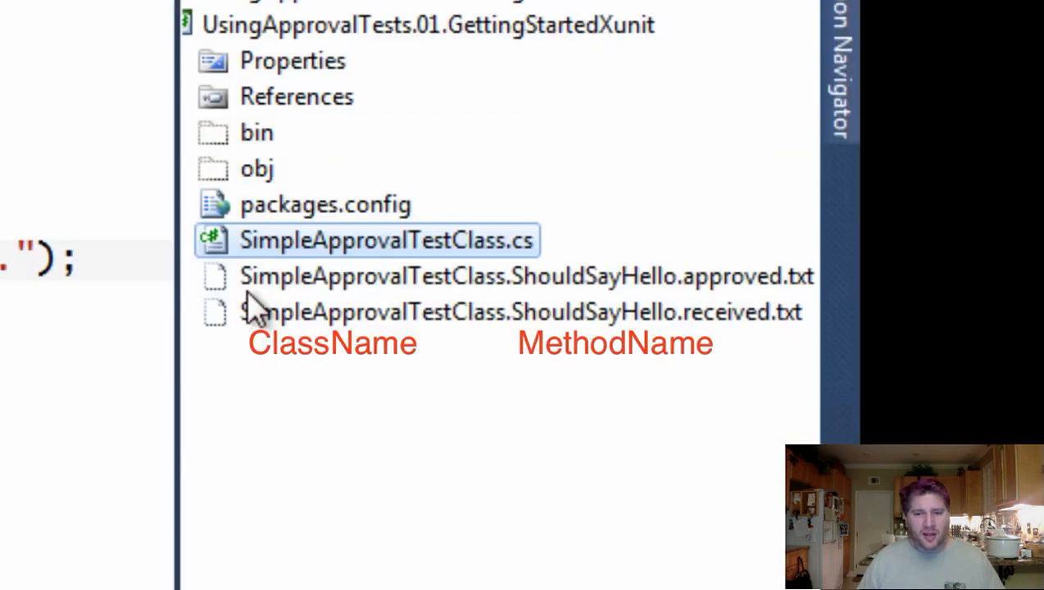
pyautogui.moveTo(472, 303)
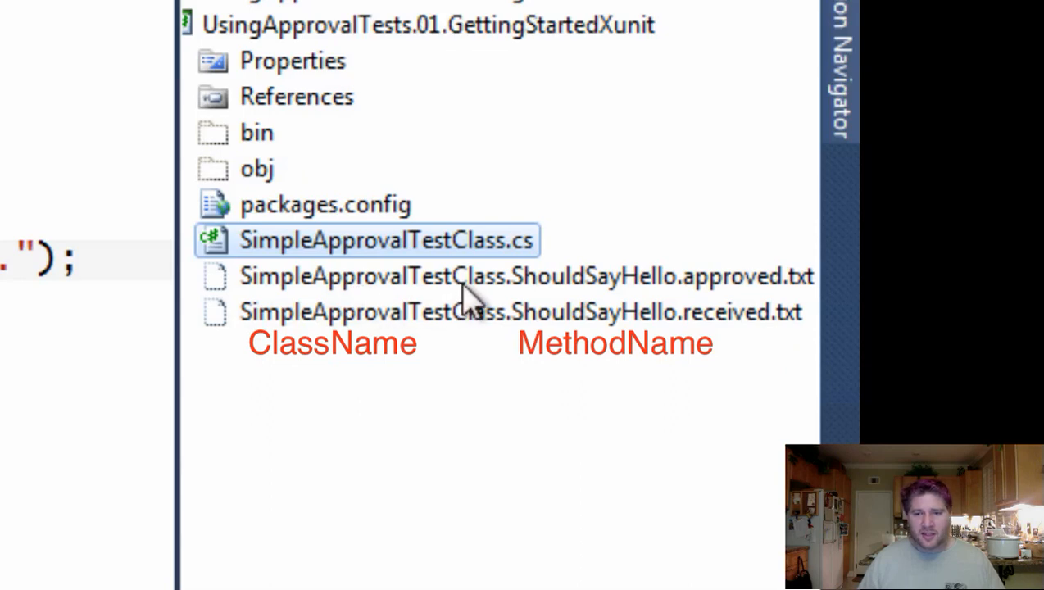
pyautogui.moveTo(516, 297)
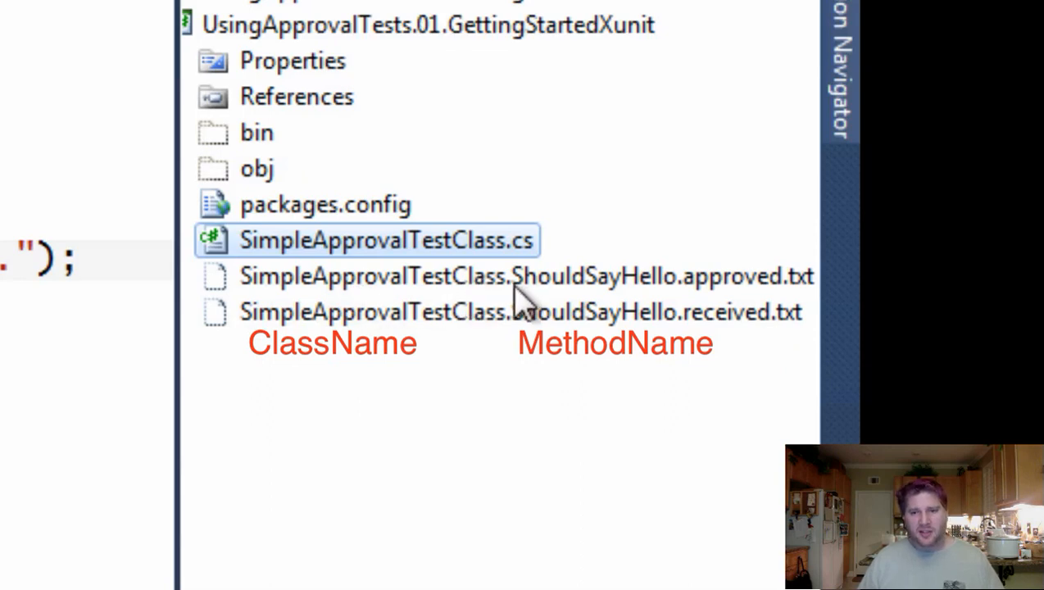
pyautogui.moveTo(672, 295)
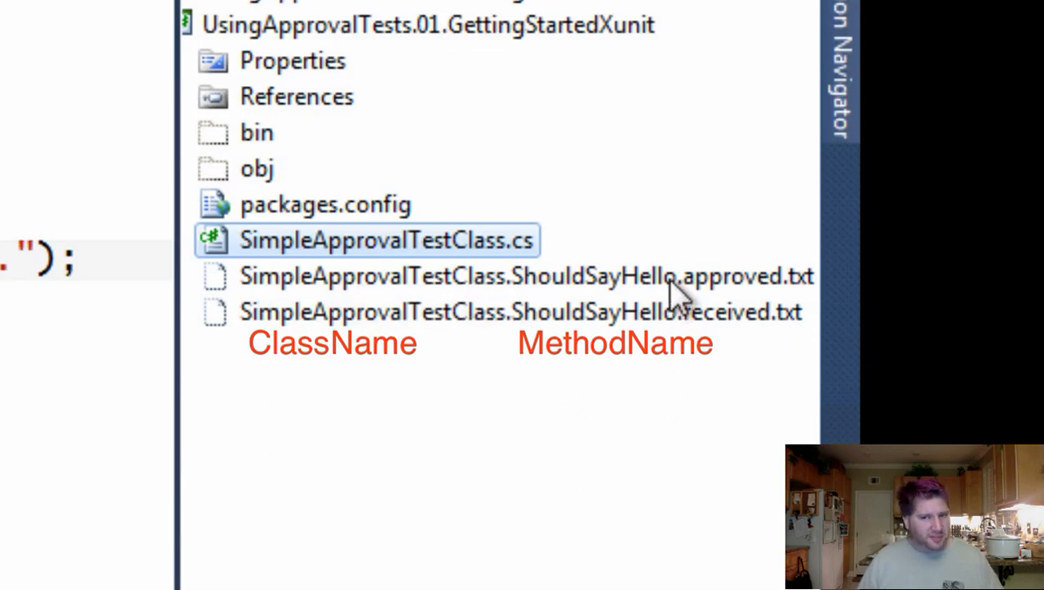
pyautogui.moveTo(799, 295)
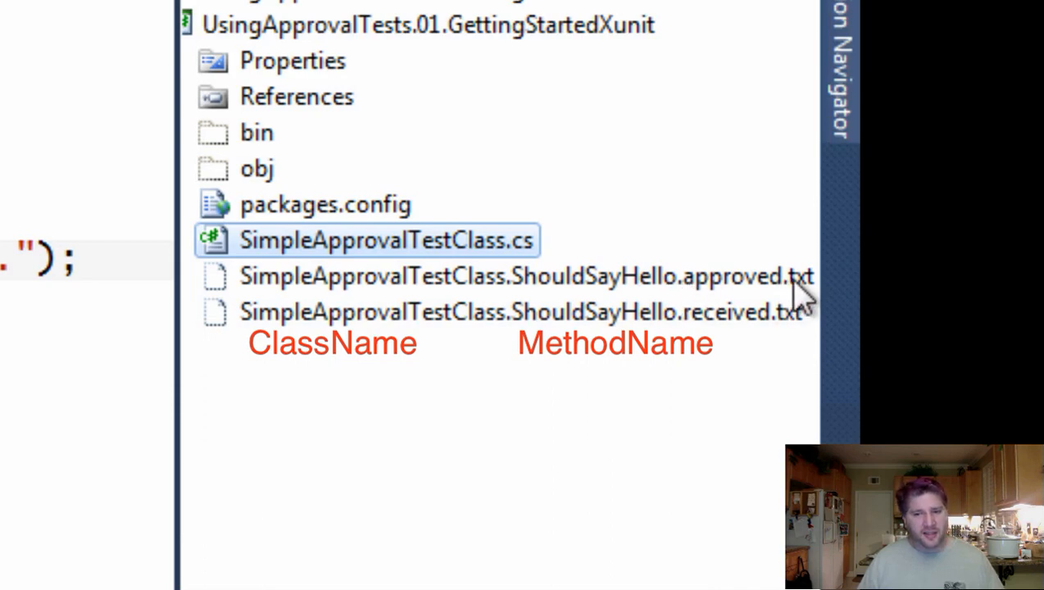
pyautogui.moveTo(791, 340)
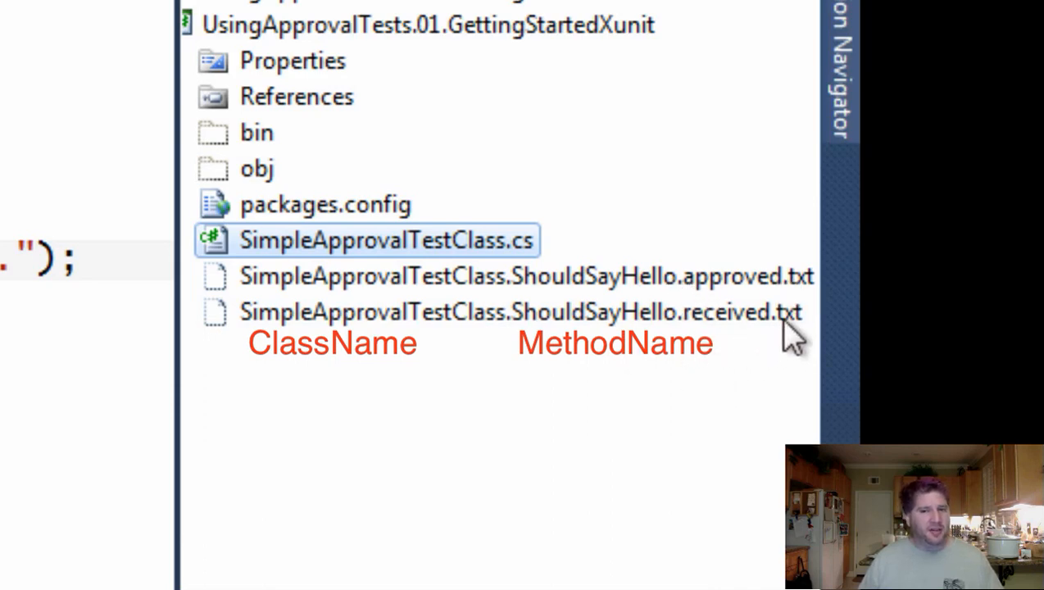
pyautogui.moveTo(729, 316)
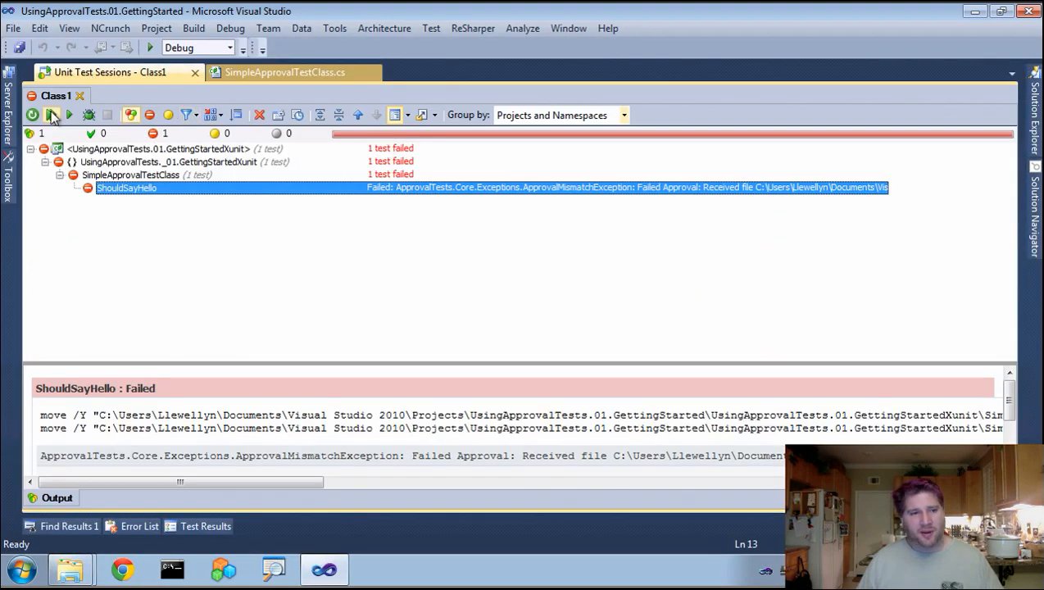
# Rerun ShouldSayHello to pass, then select SimpleApprovalTestClass.ShouldSayHello.approved.txt in Solution Explorer
pyautogui.click(51, 115)
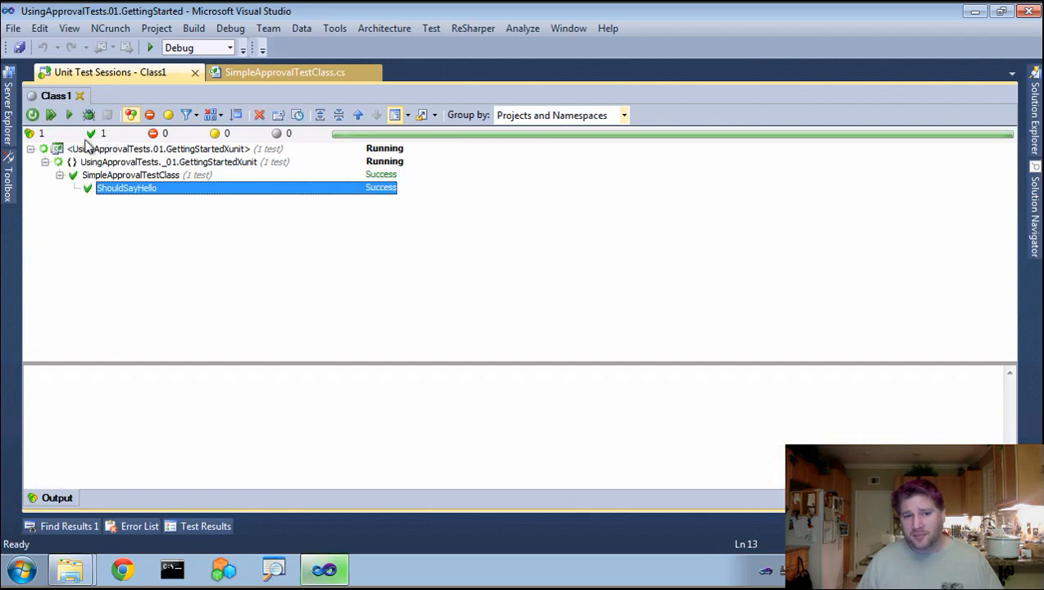
pyautogui.click(1034, 107)
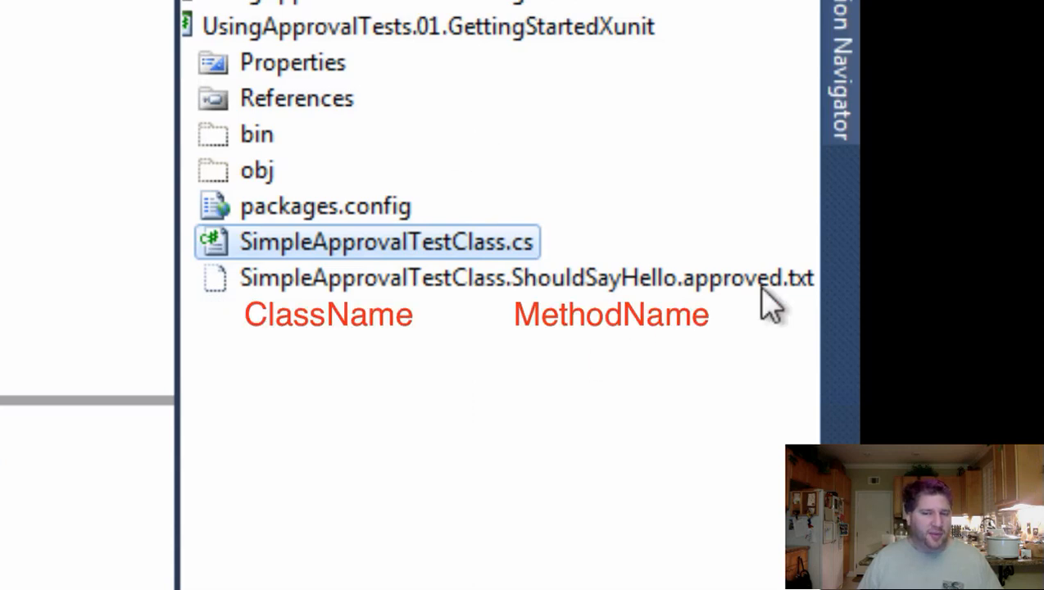
pyautogui.click(526, 277)
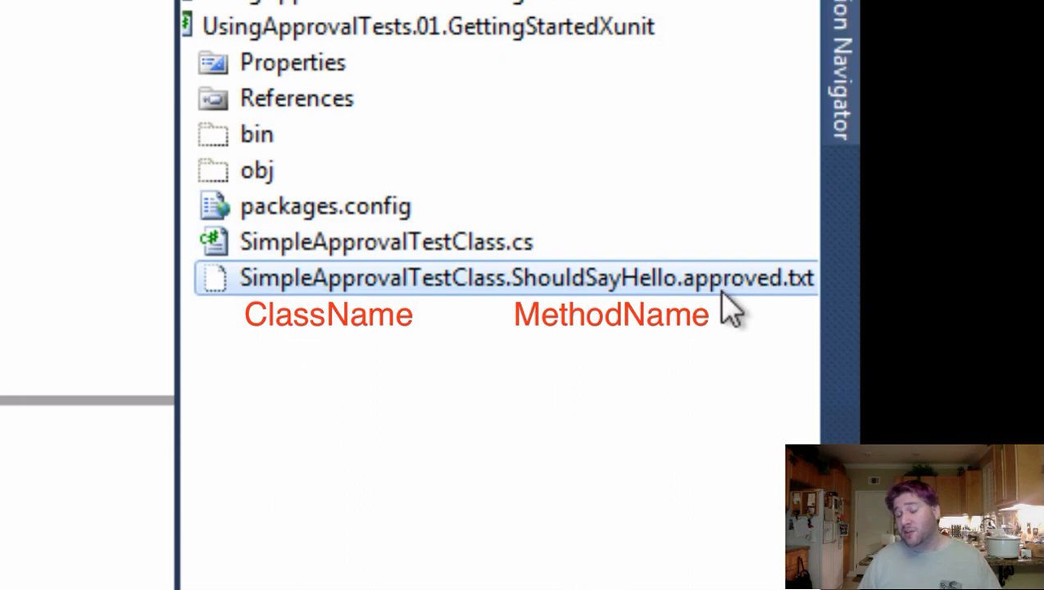
pyautogui.moveTo(687, 283)
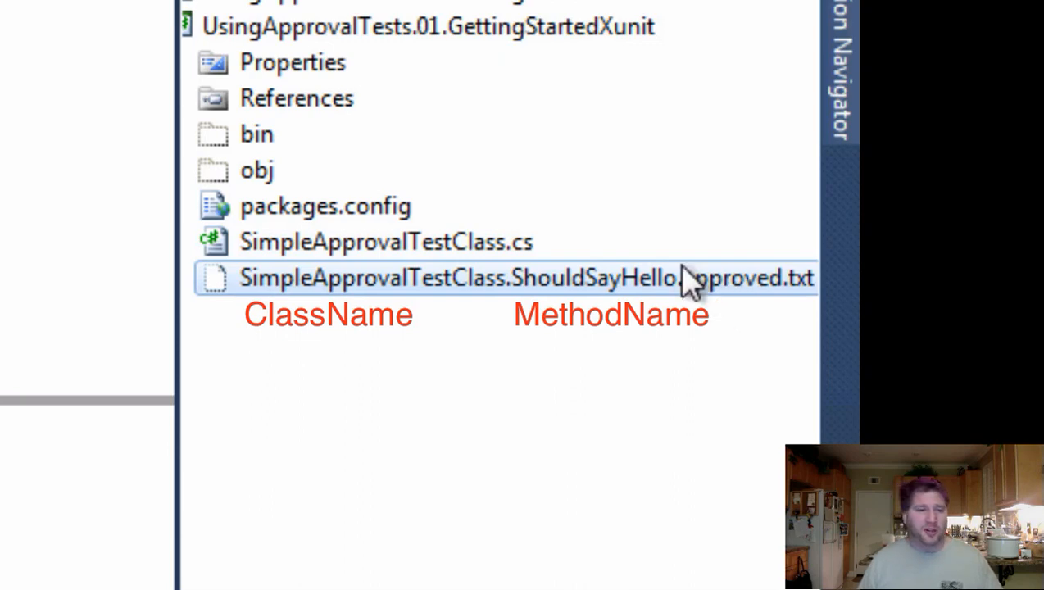
pyautogui.moveTo(570, 250)
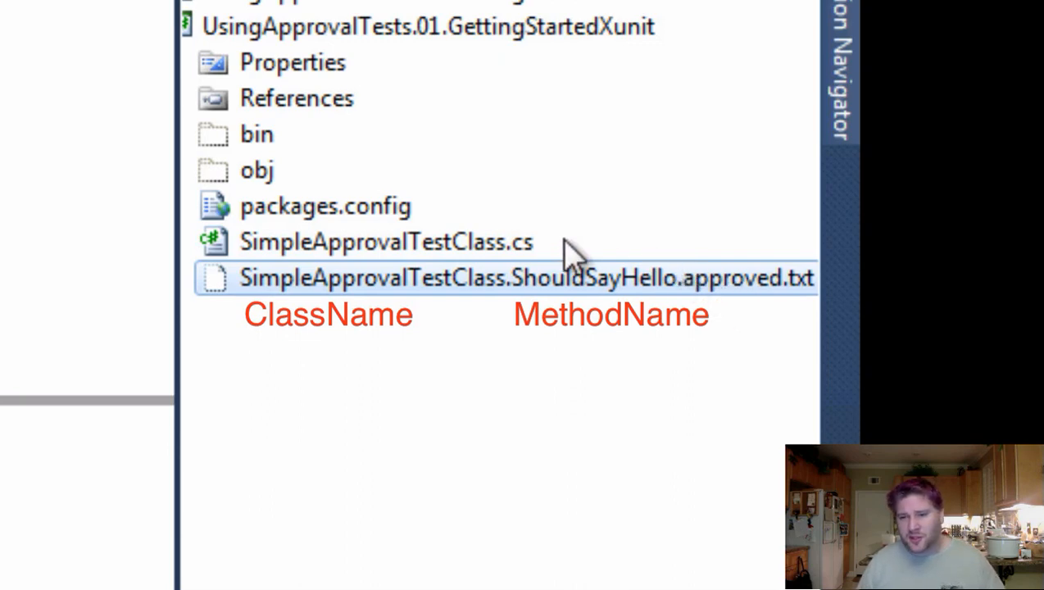
pyautogui.moveTo(410, 217)
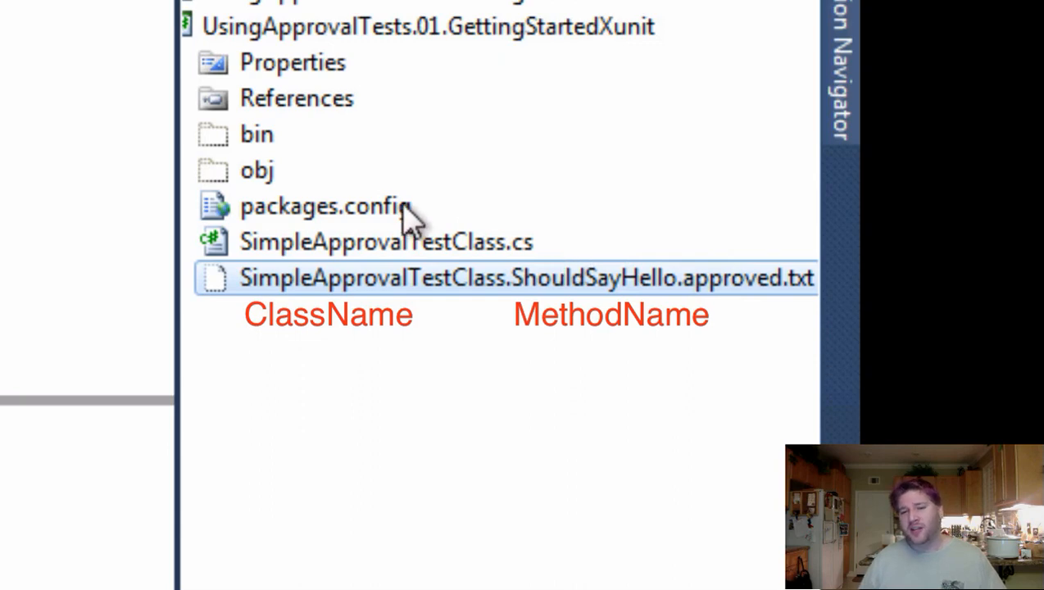
pyautogui.moveTo(390, 219)
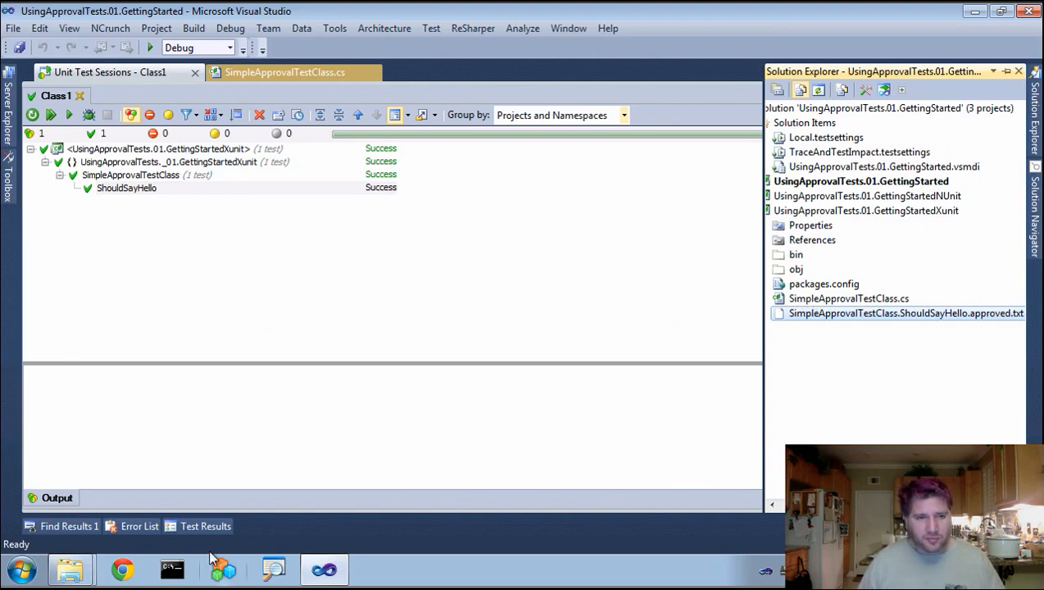
pyautogui.moveTo(327, 293)
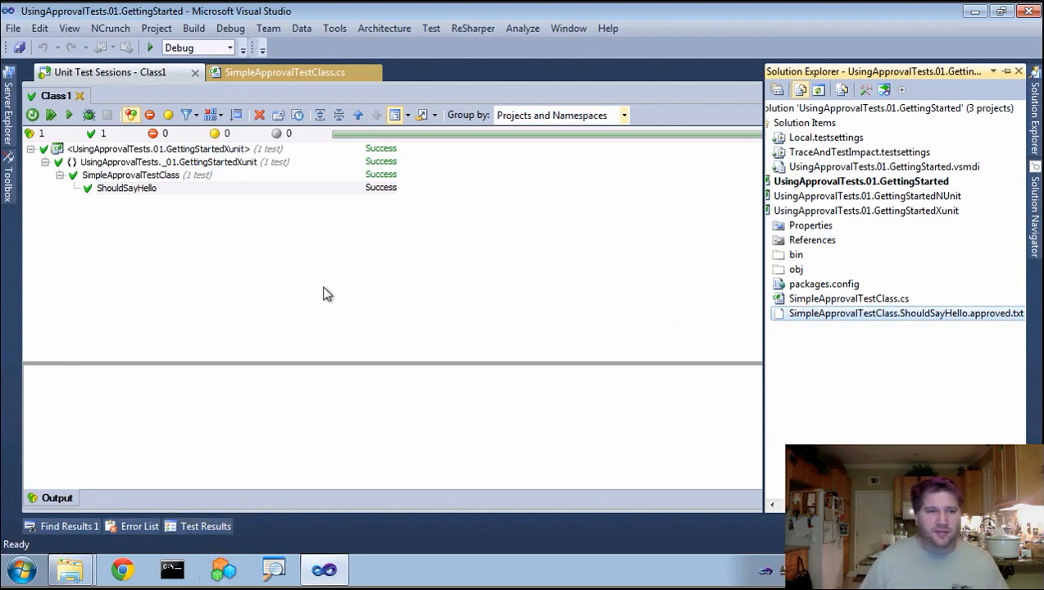